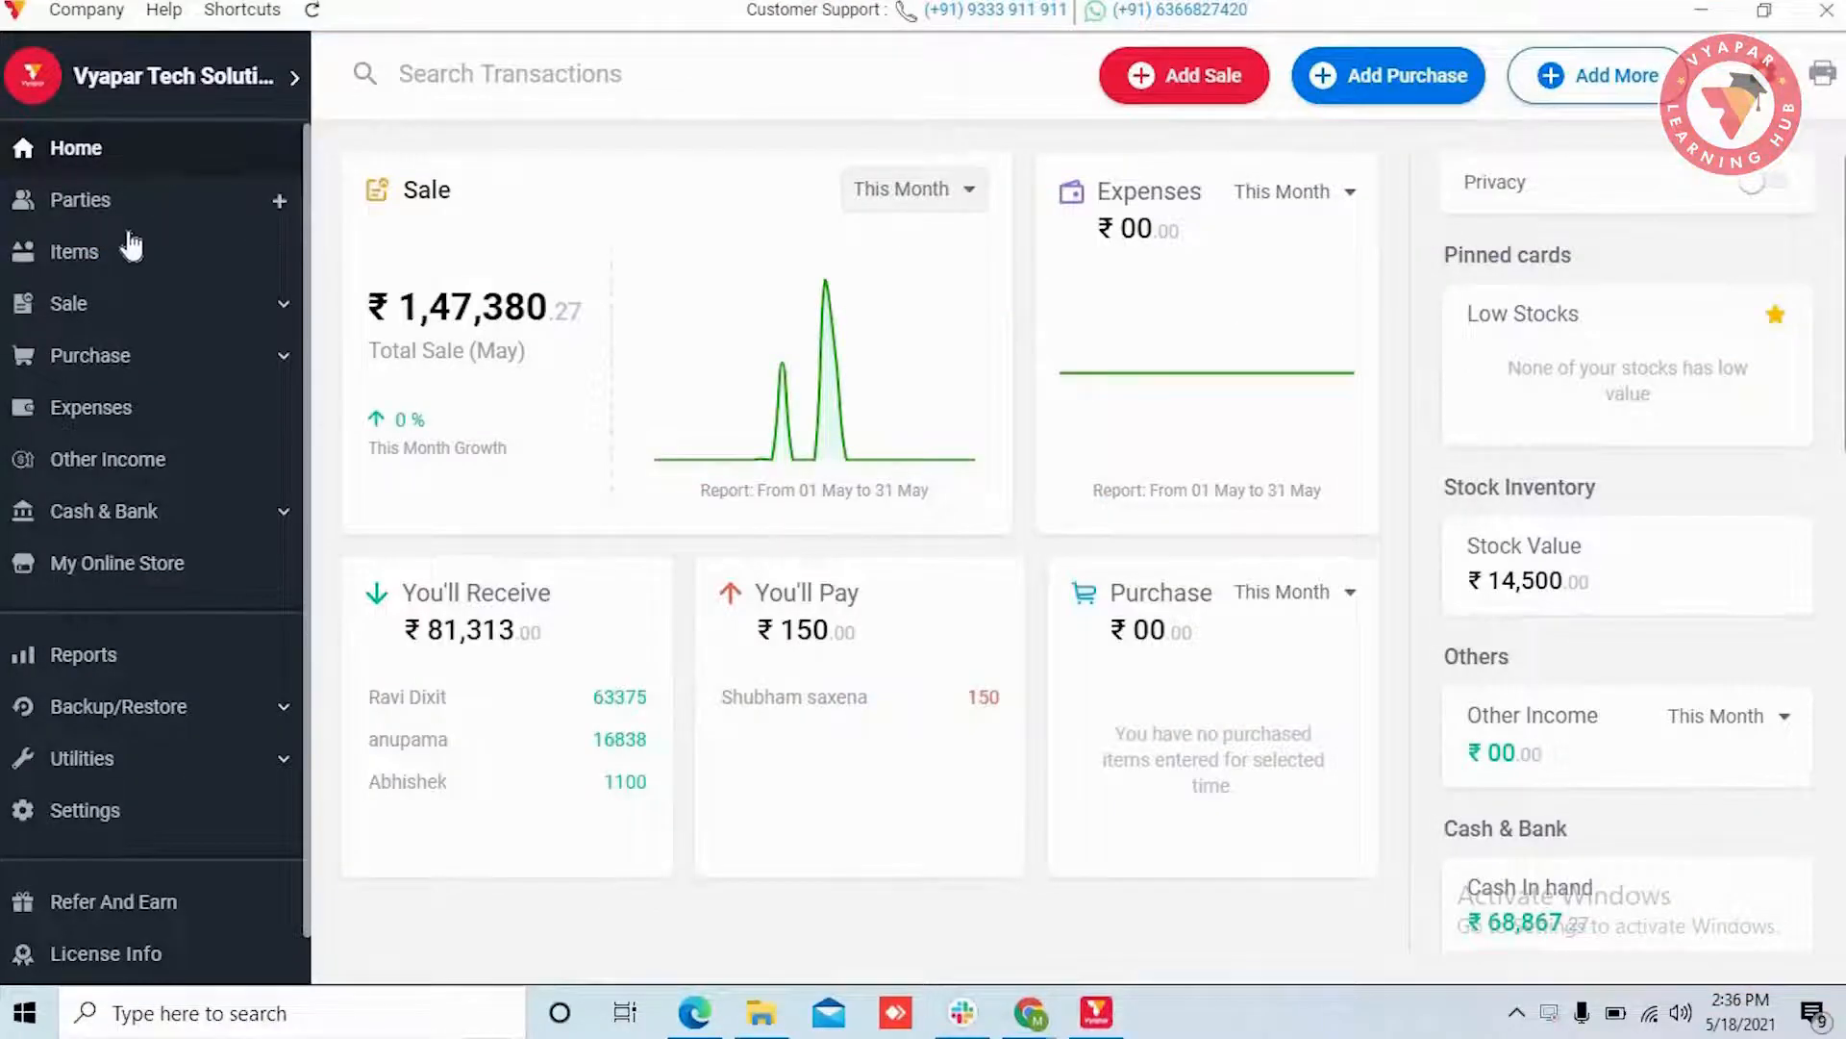
Preview the Harddisk item's latest sale invoice, headed 'Tax Invoice', then close it
click(73, 250)
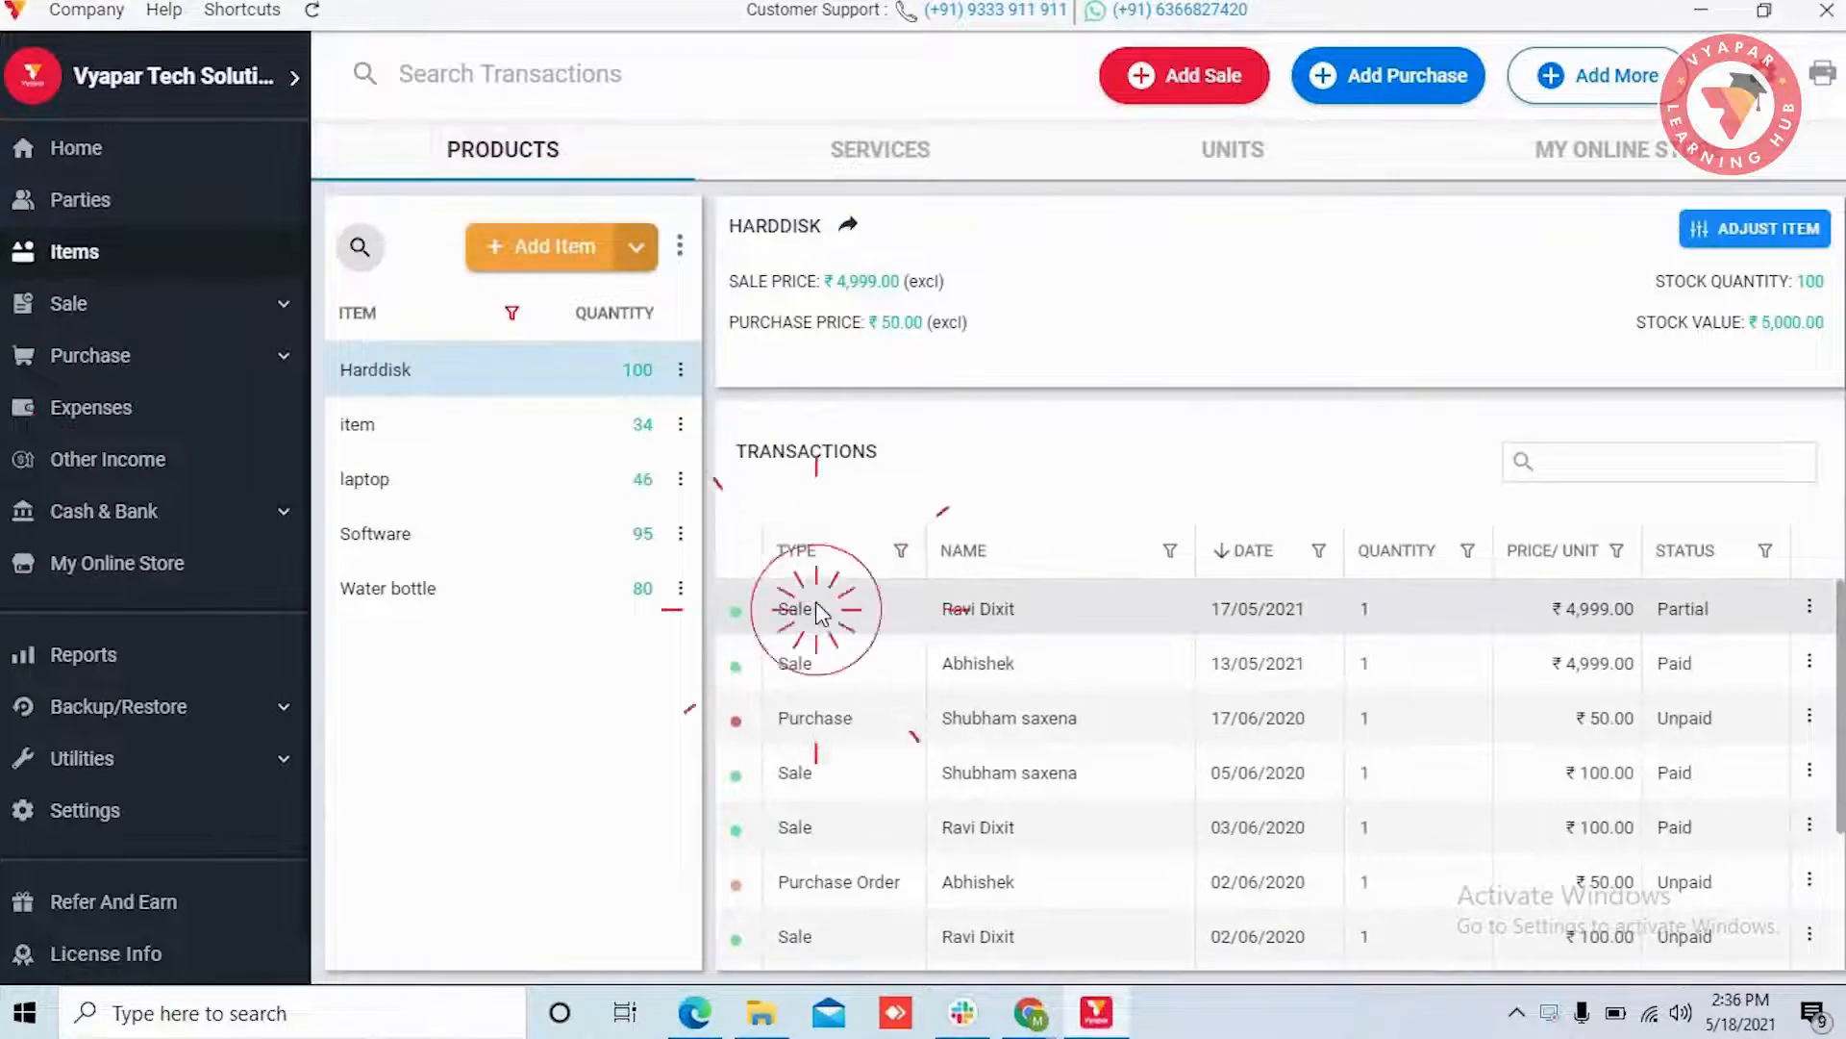
click(1807, 602)
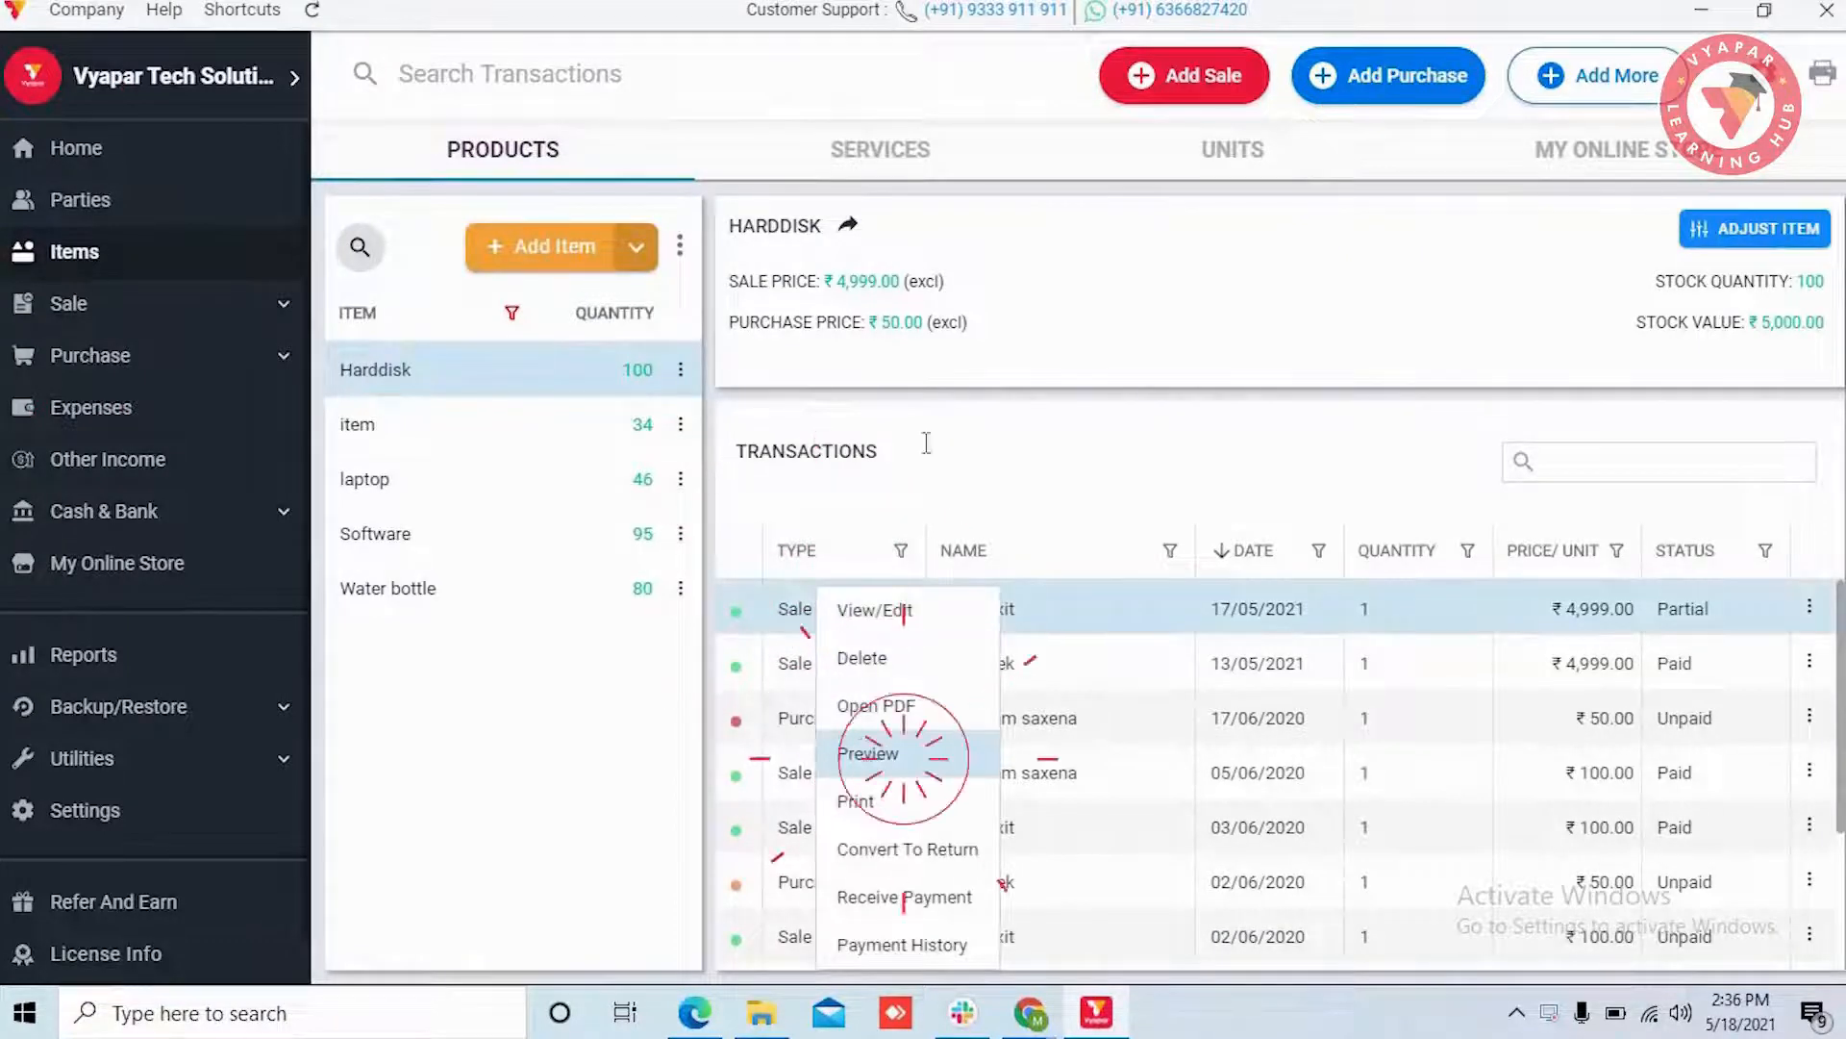
click(868, 754)
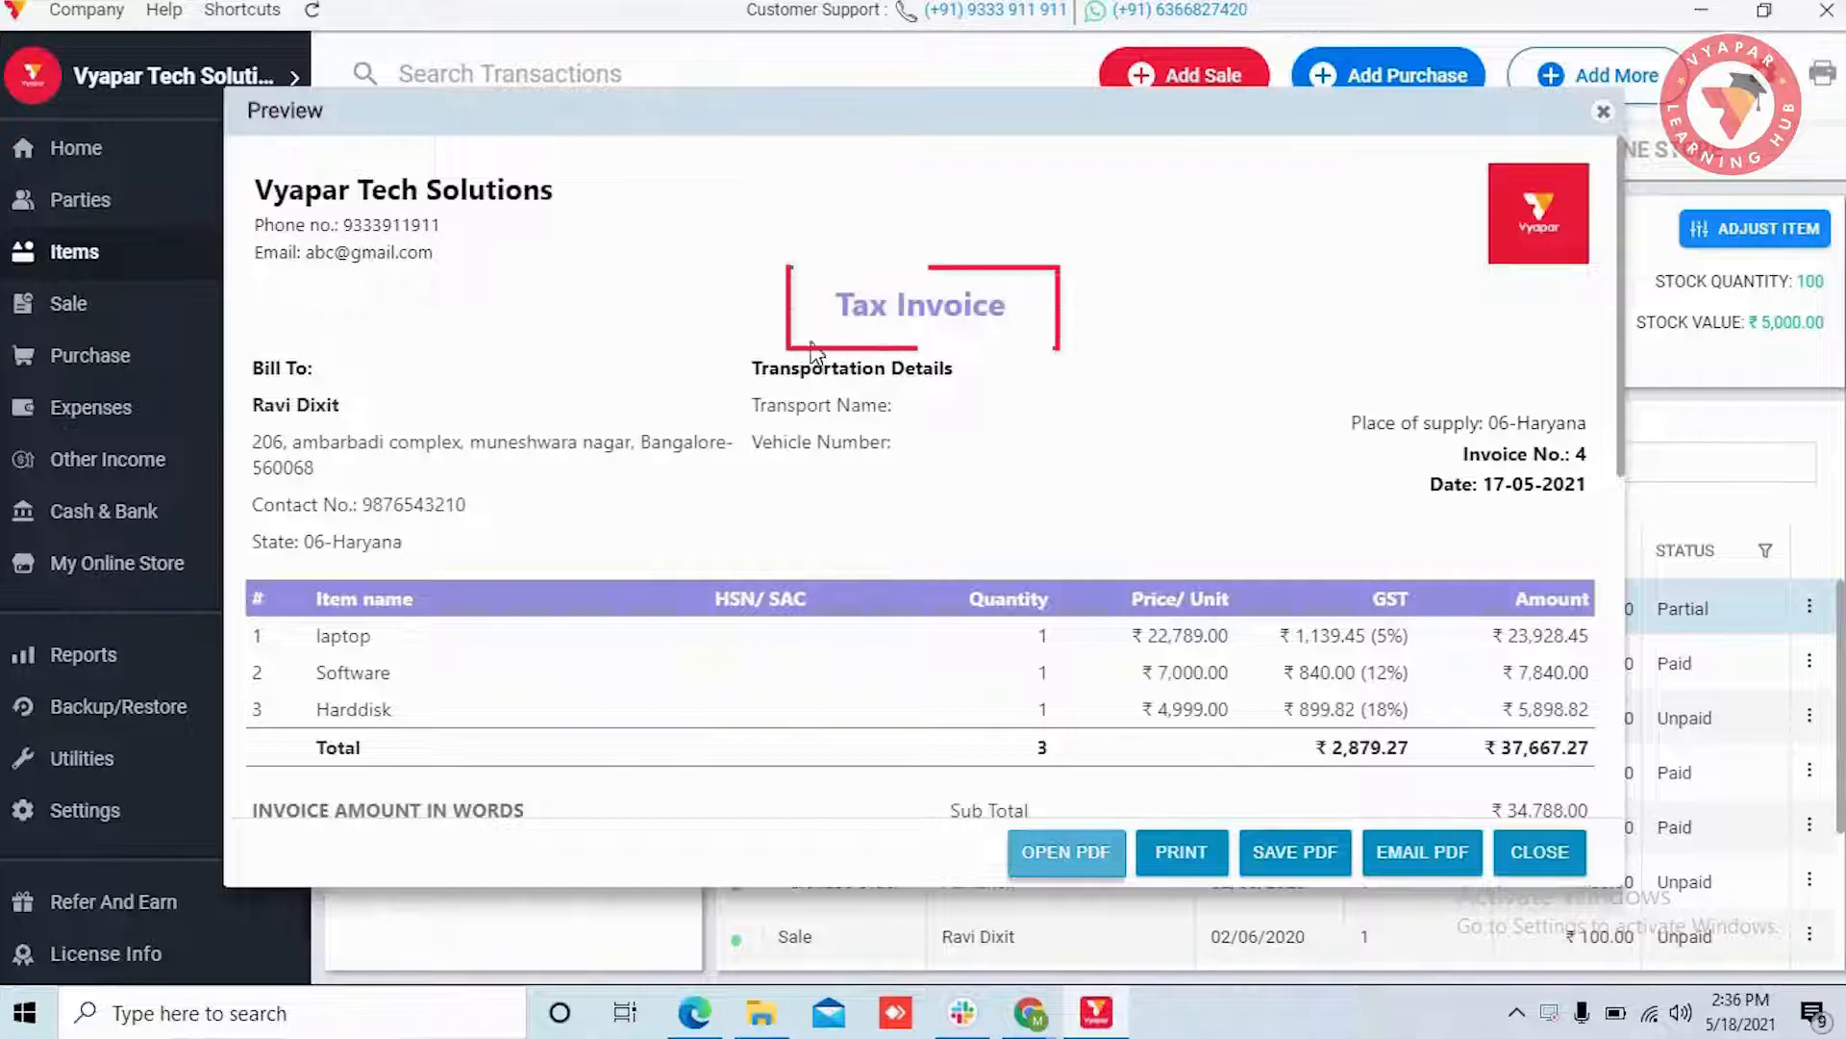
mouse_move(971, 348)
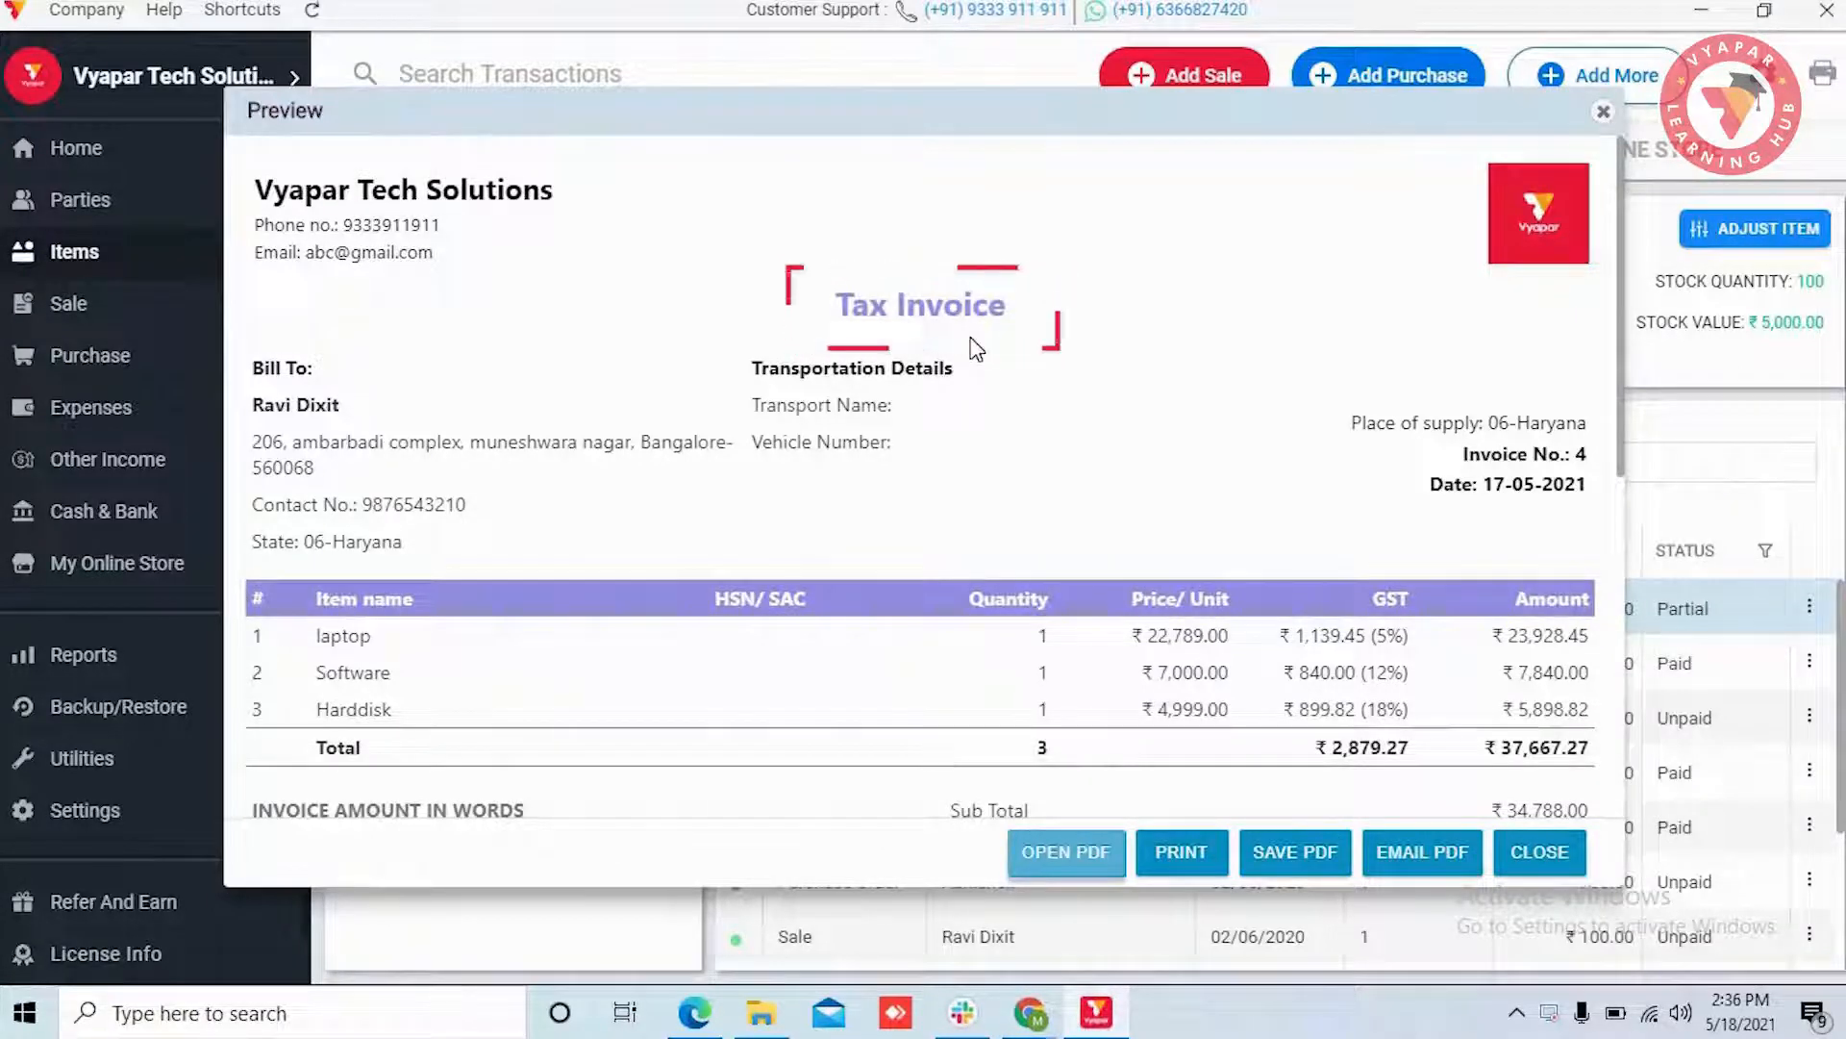
mouse_move(1577, 127)
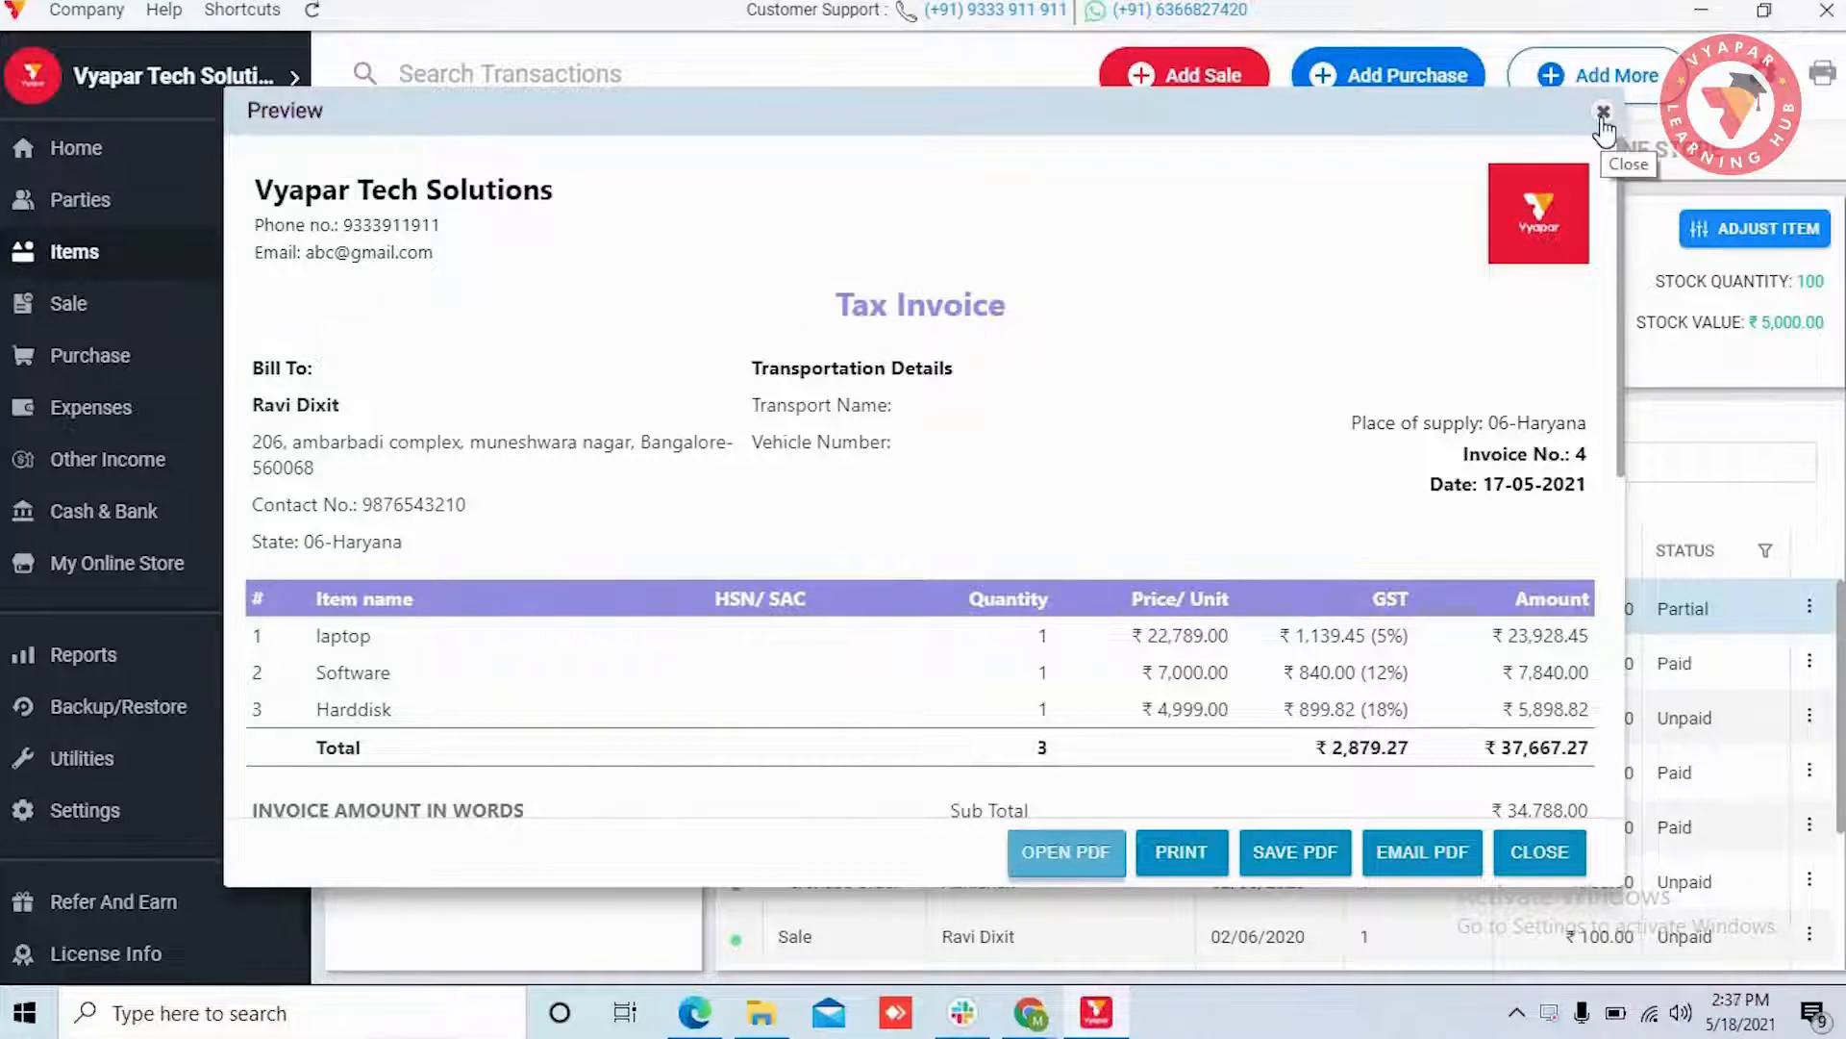
click(1600, 111)
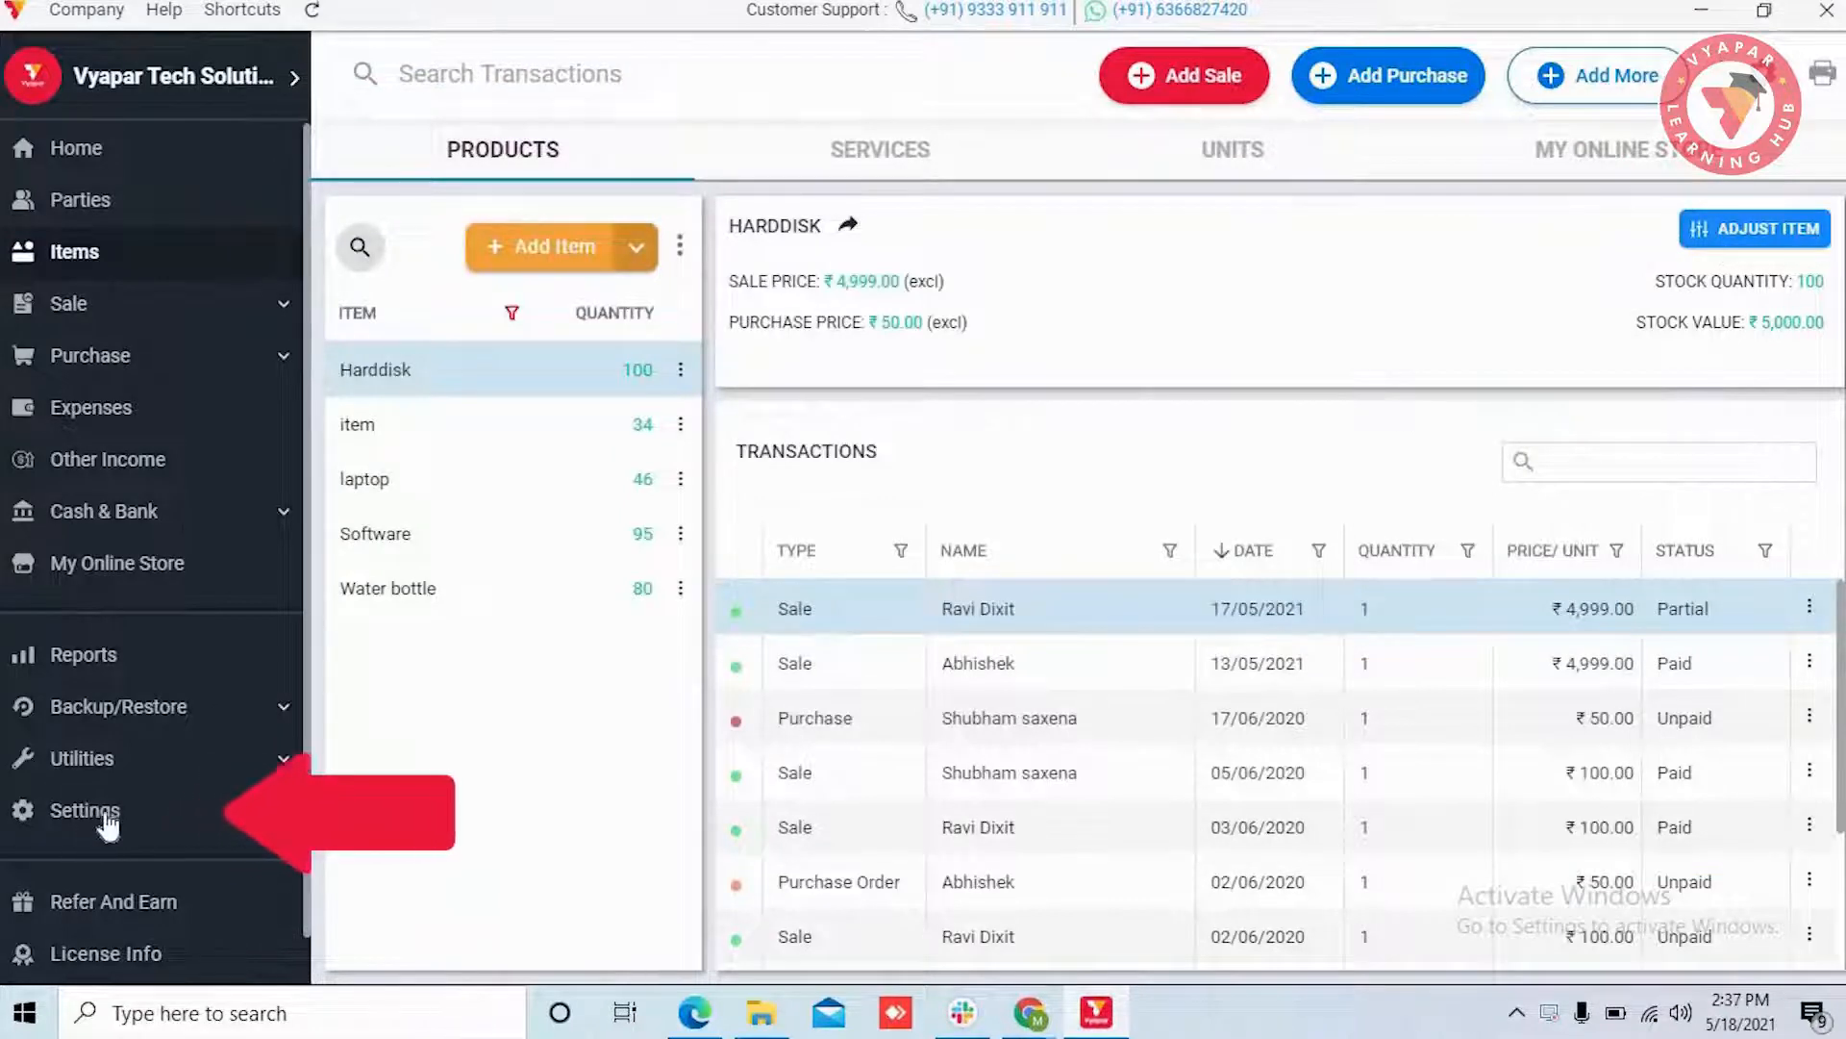
Reach the Change Transaction Names editor in Settings > Print
click(84, 810)
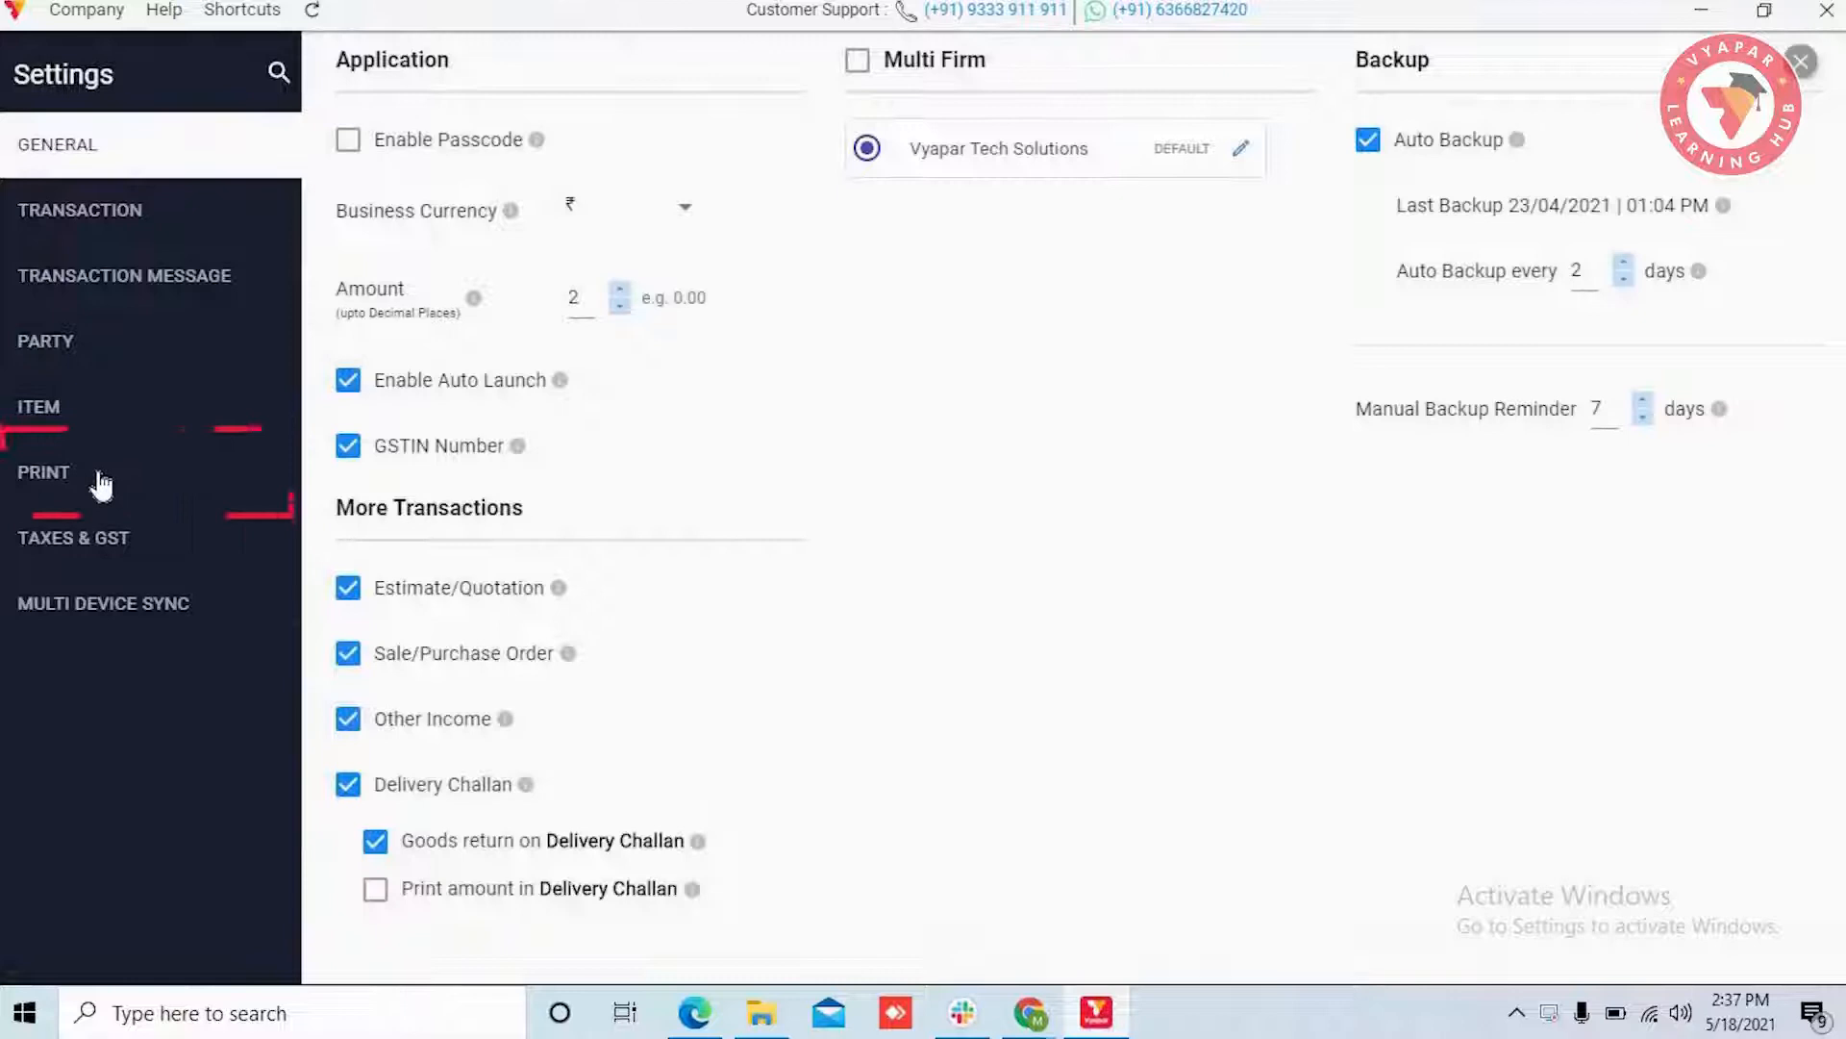
click(42, 473)
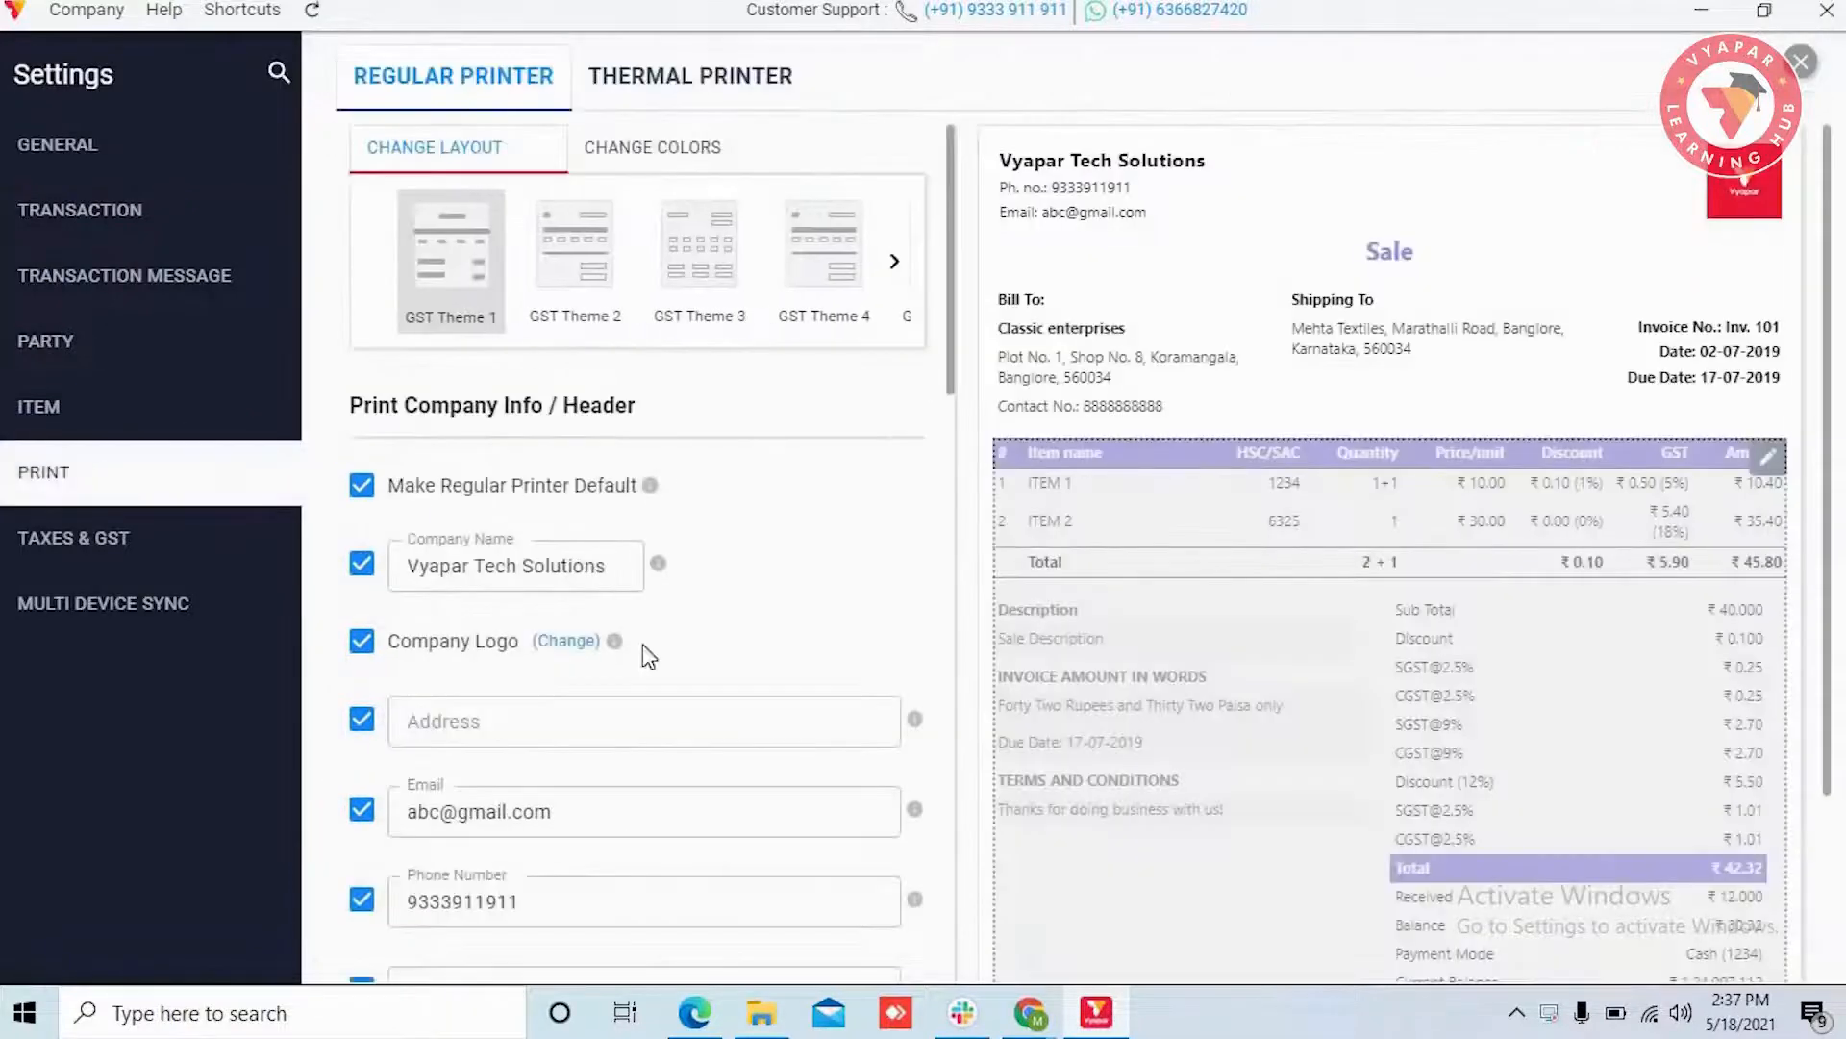
scroll(down, 3)
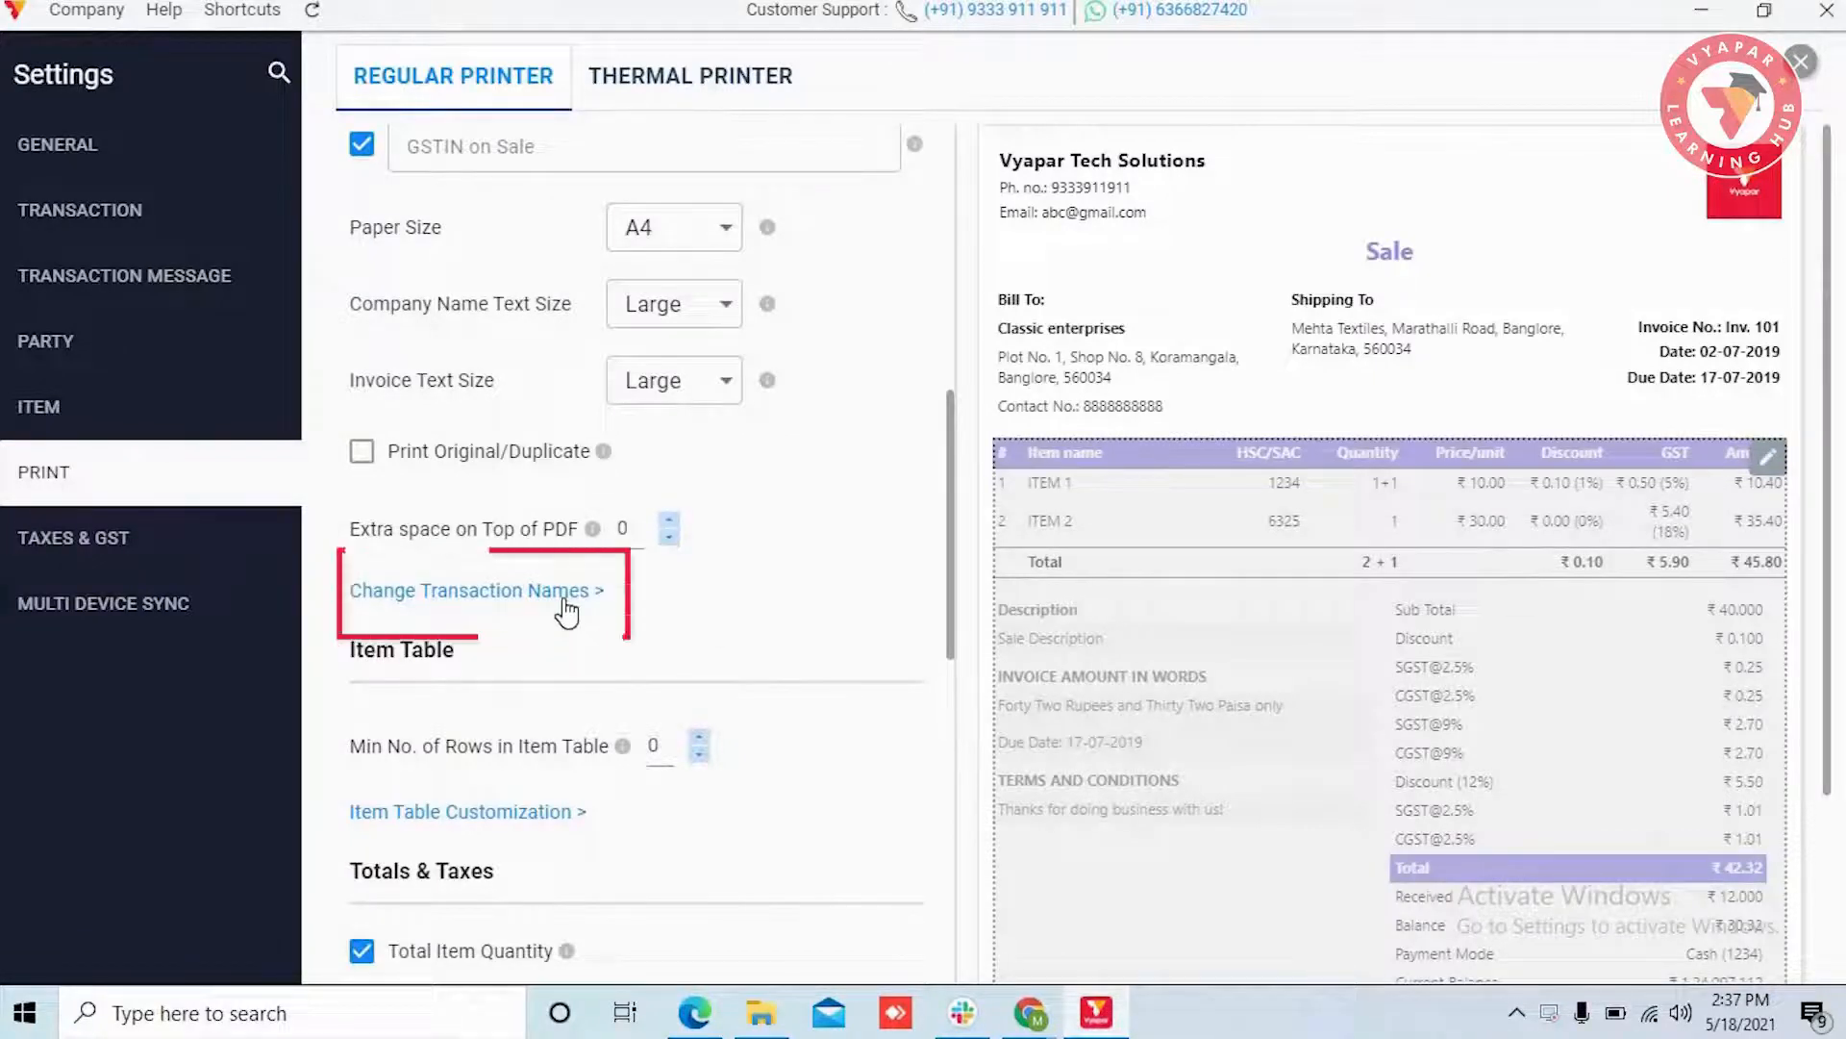
click(471, 591)
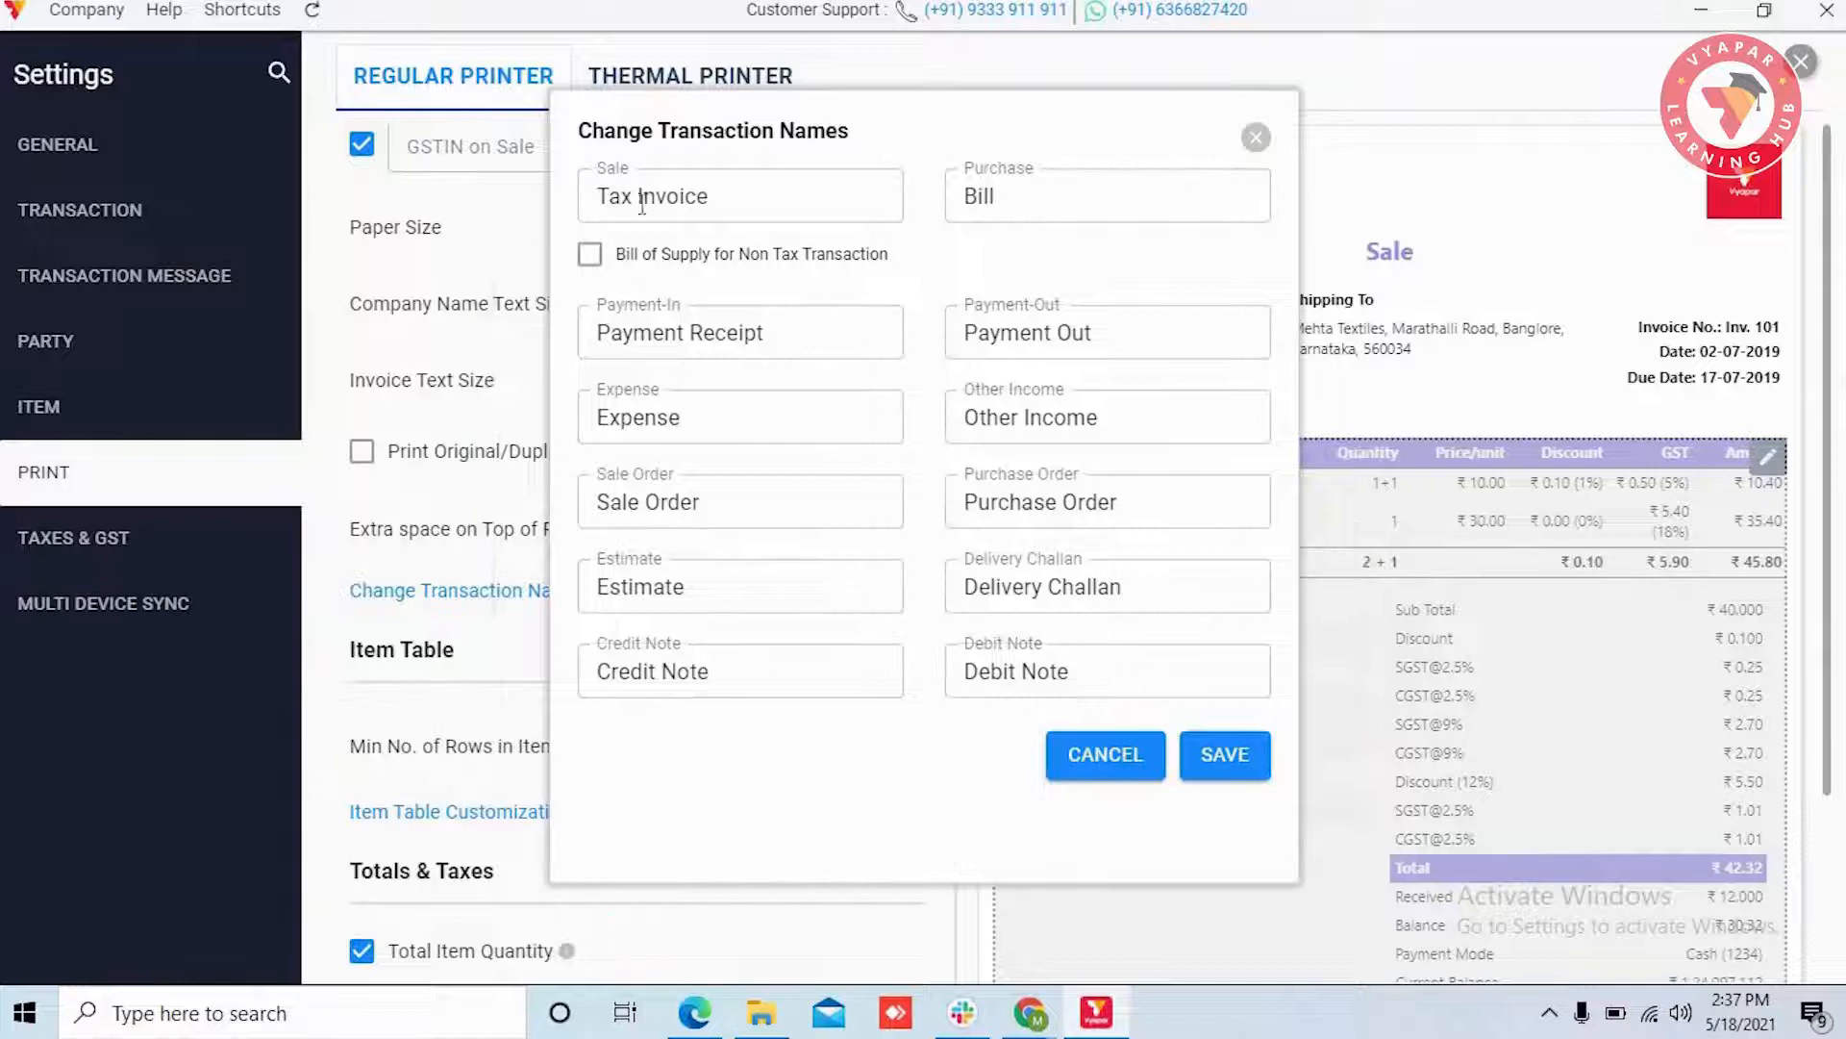
Rename the Sale transaction from 'Tax Invoice' to 'Invoice' and save
click(739, 196)
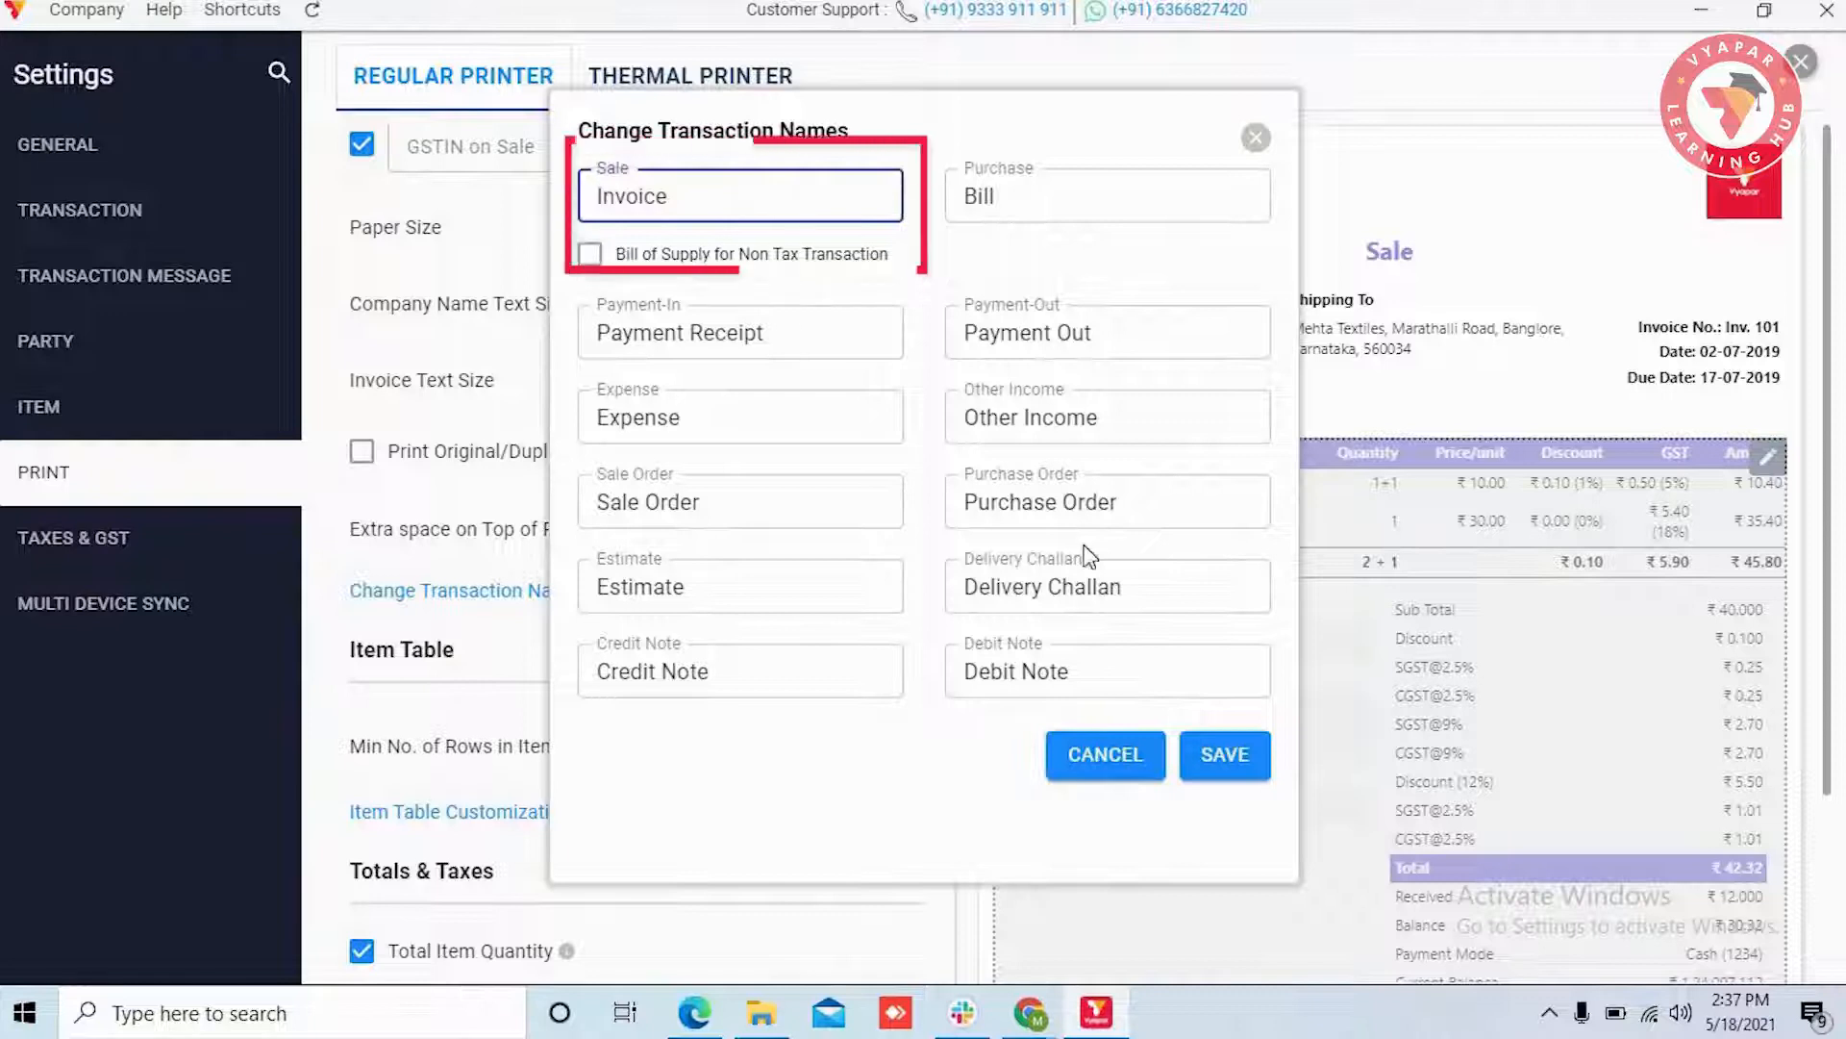
click(1225, 754)
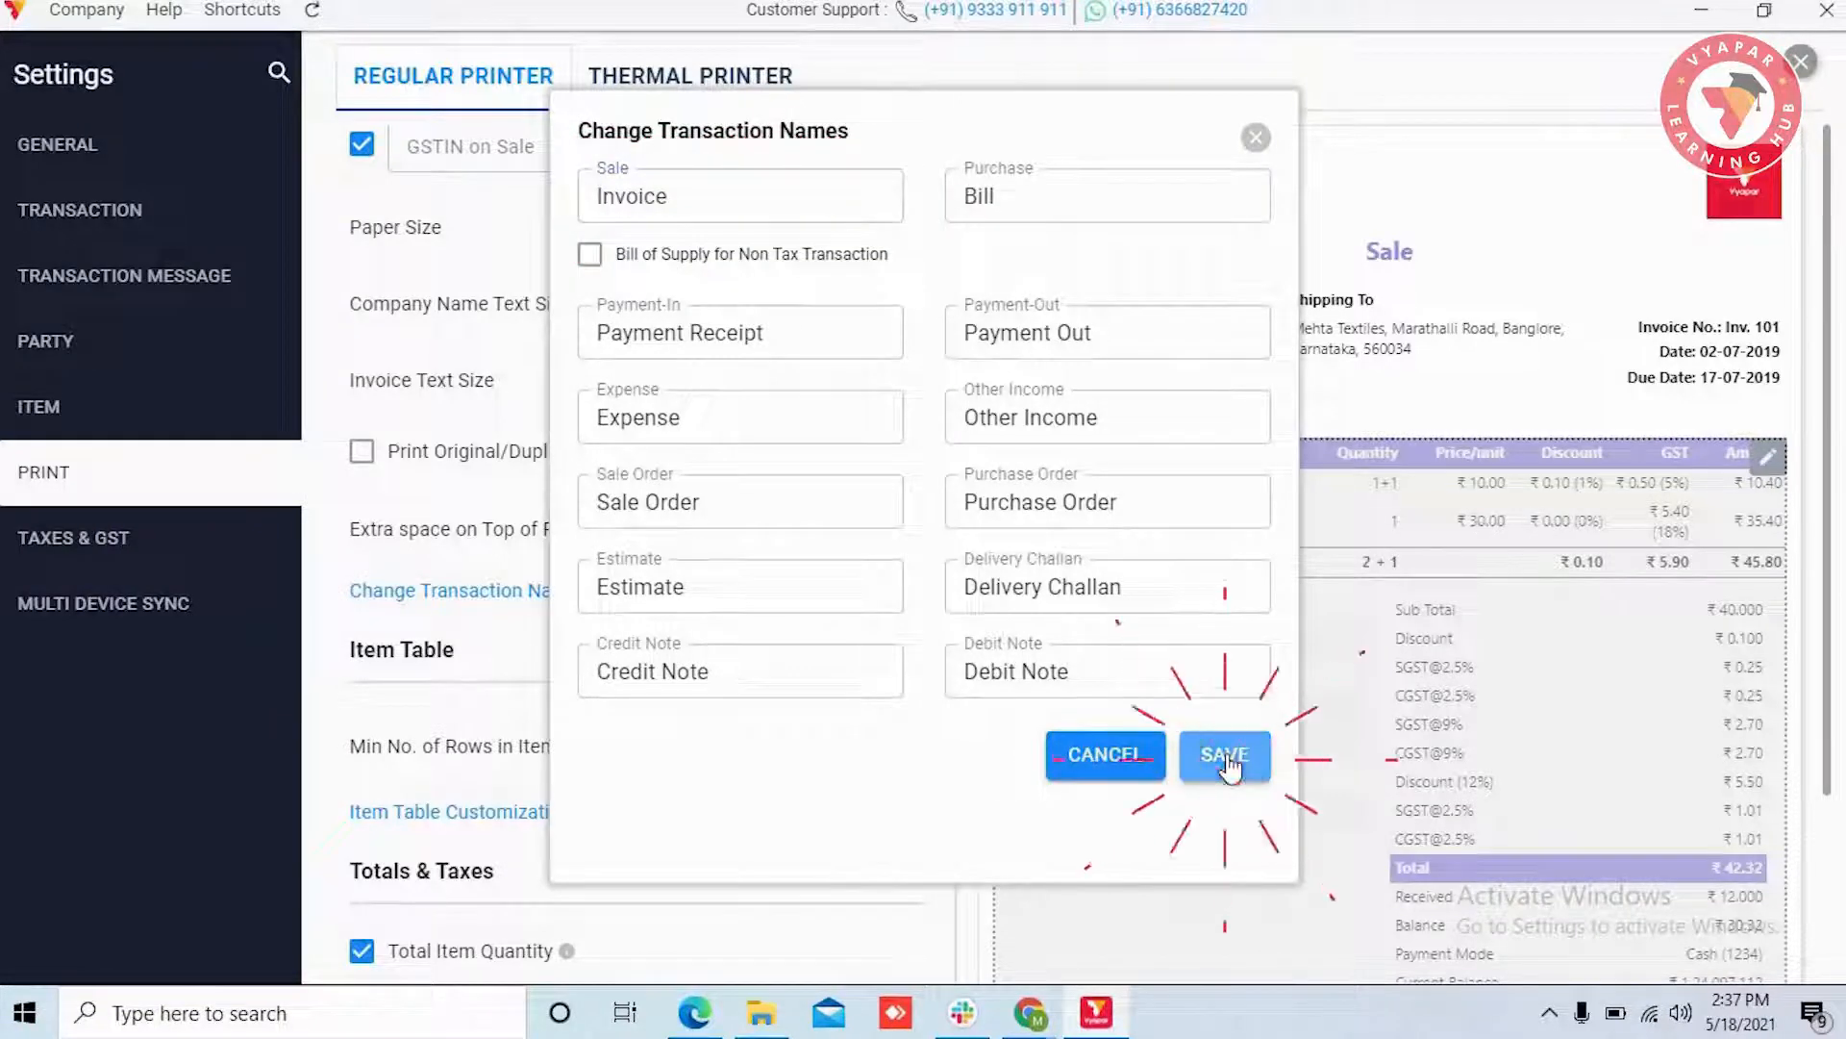
click(1225, 754)
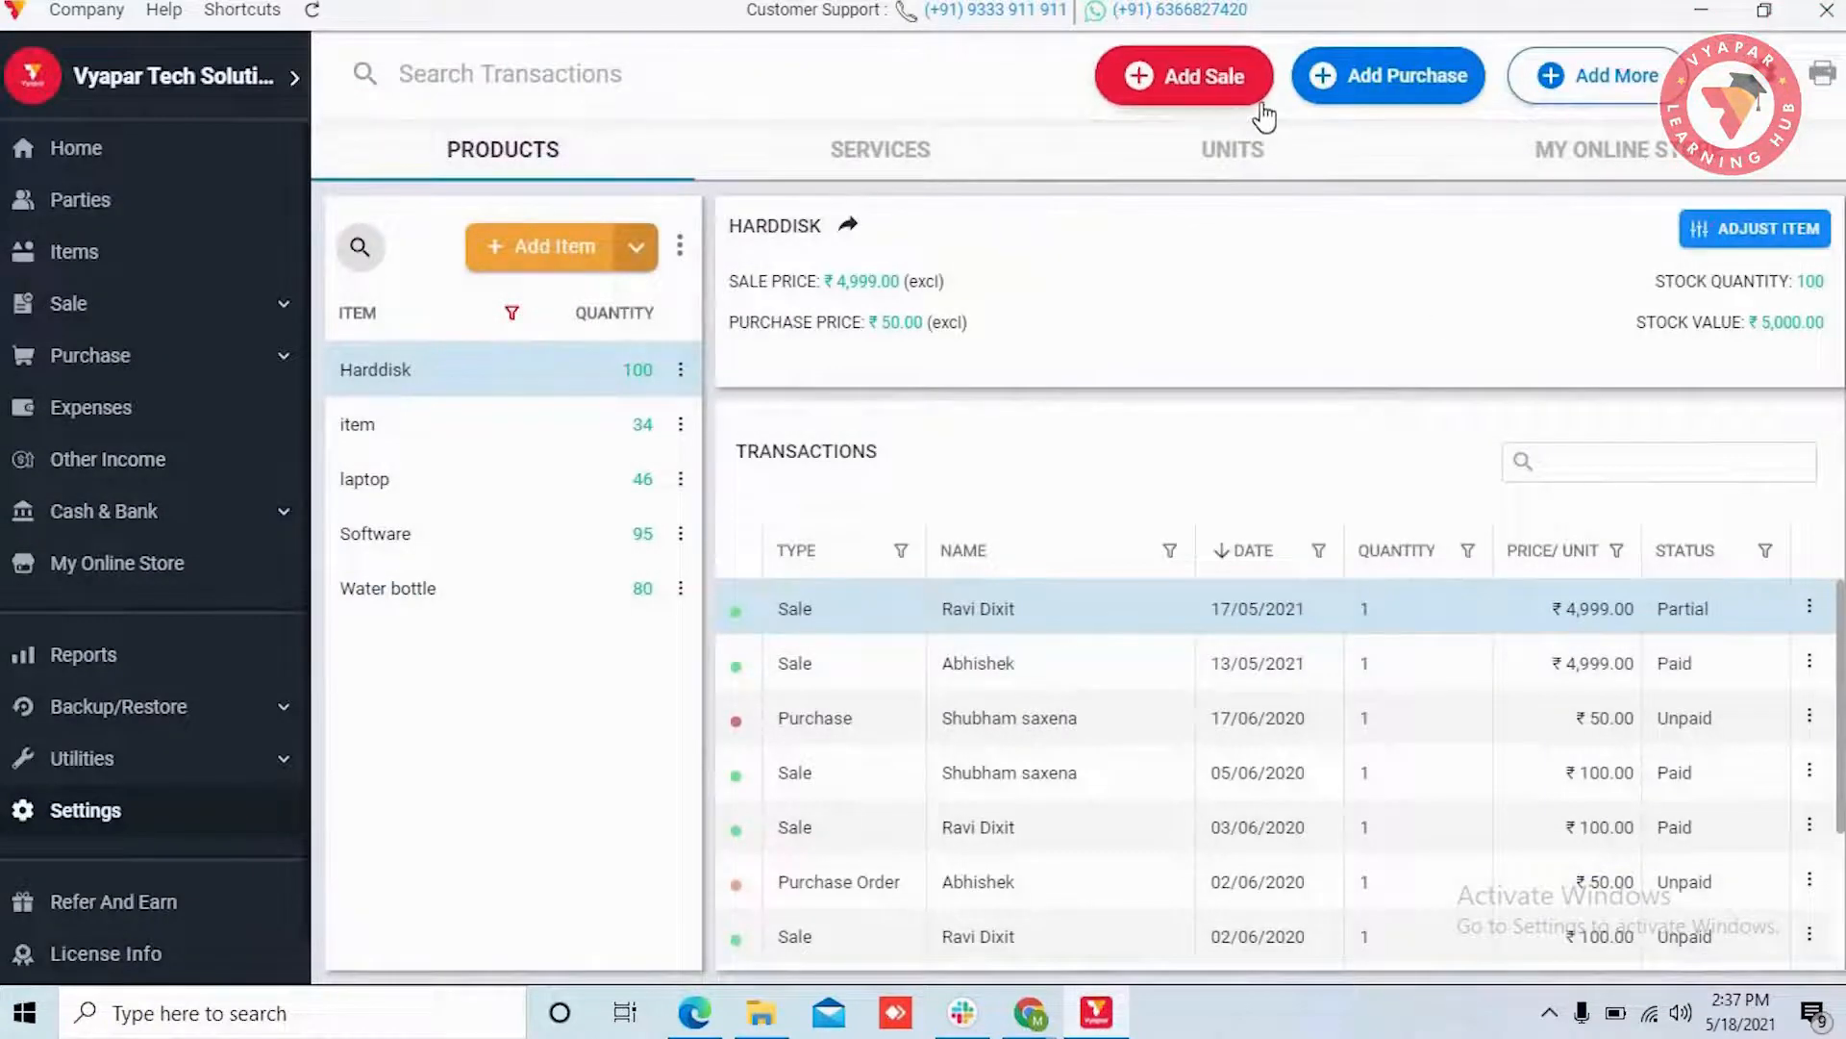
mouse_move(1221, 90)
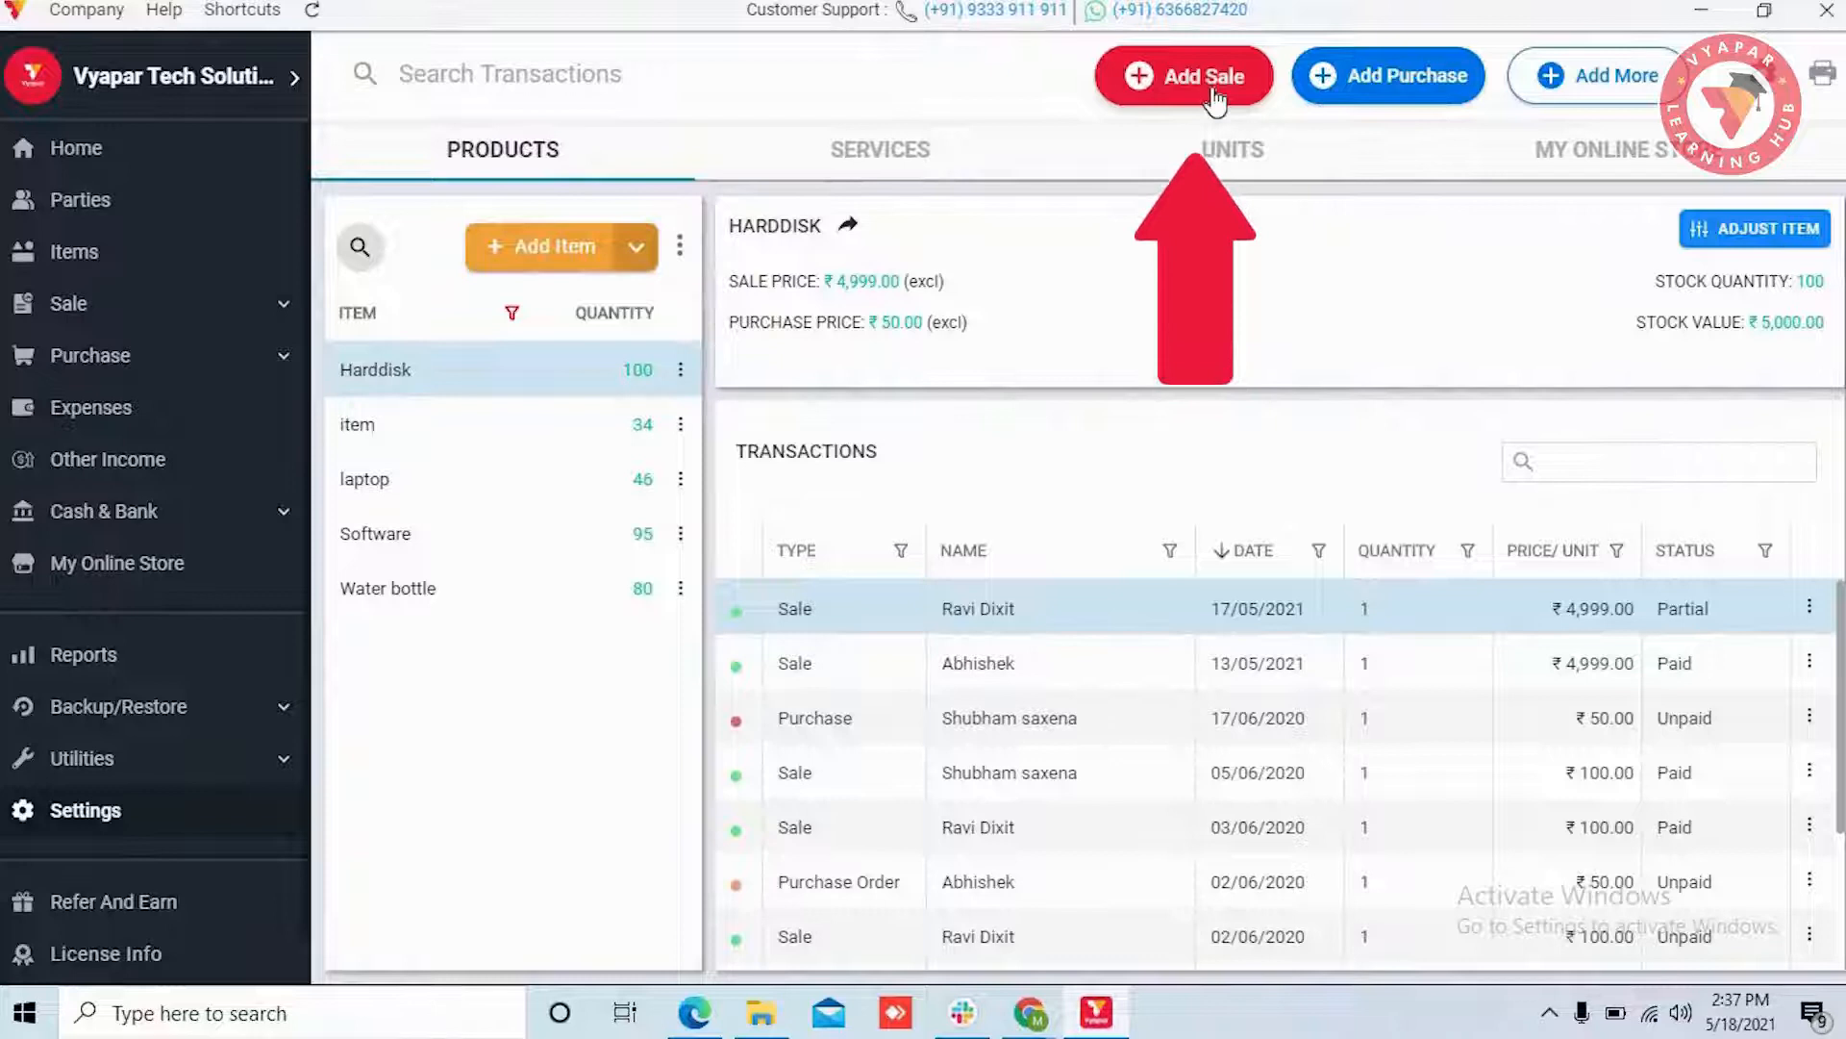
click(1193, 75)
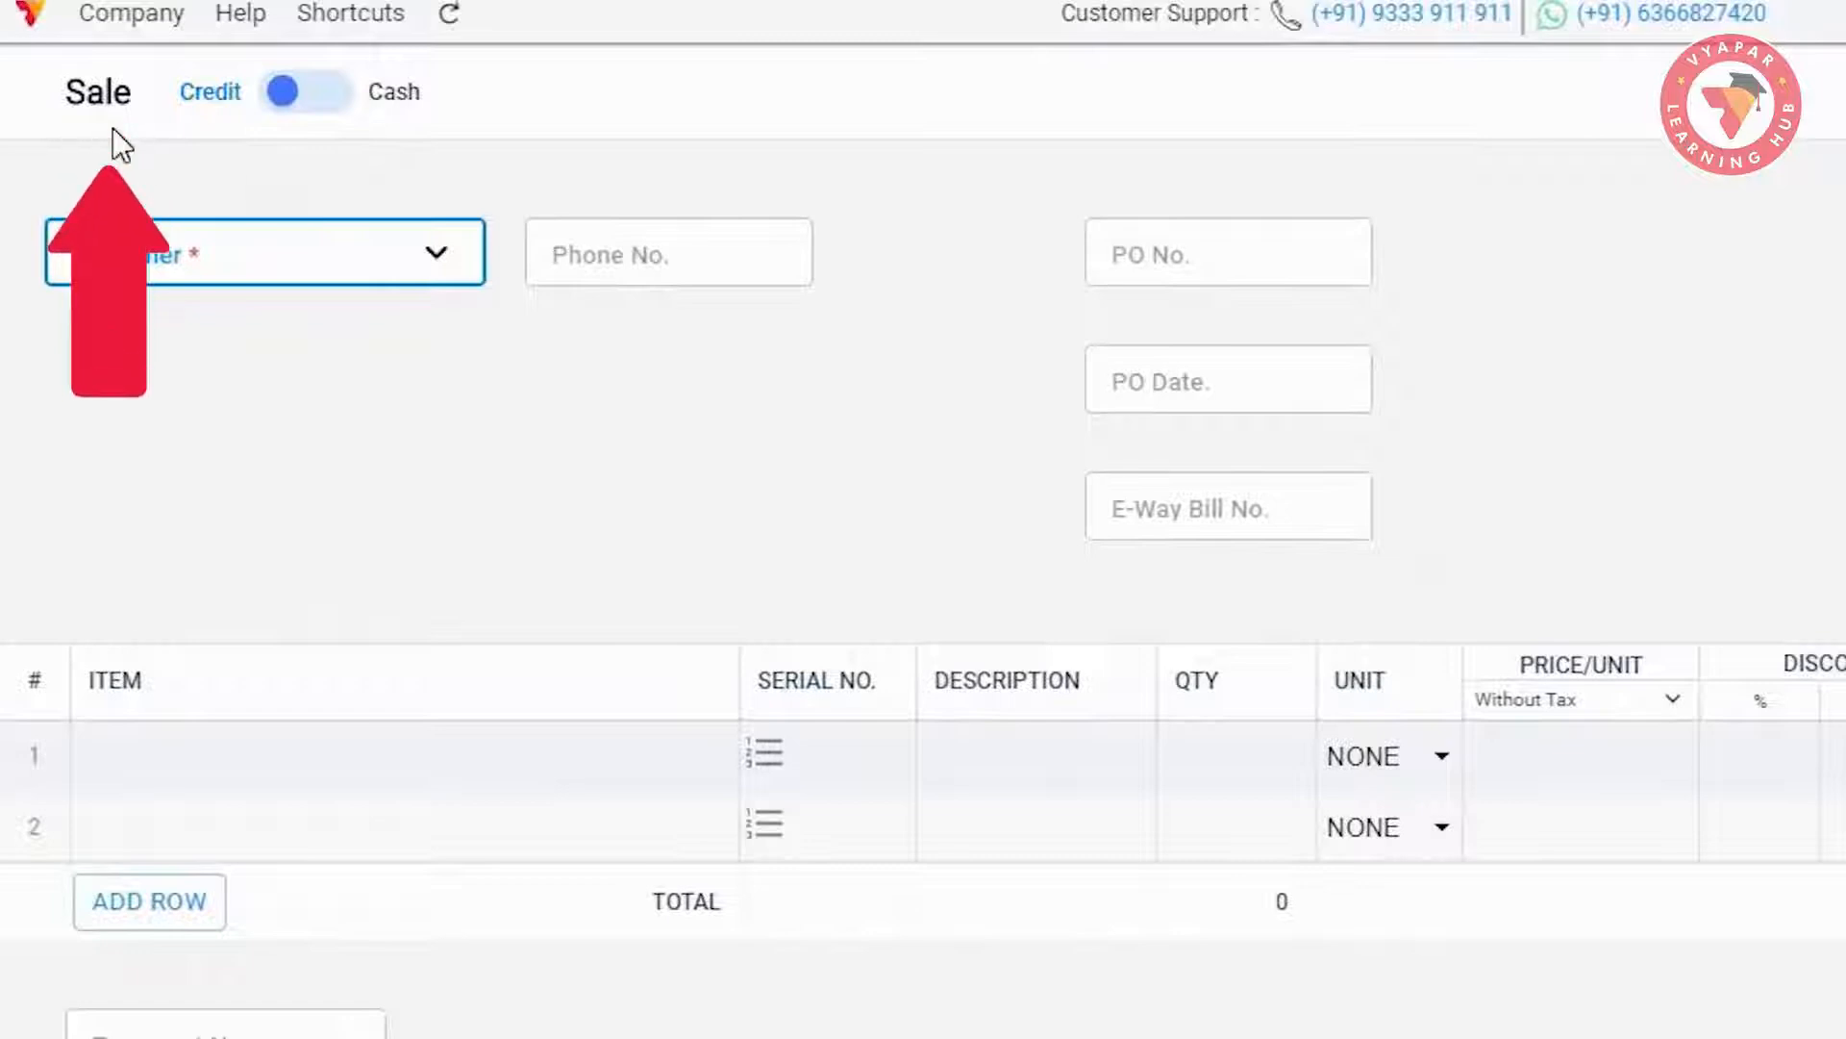
click(193, 181)
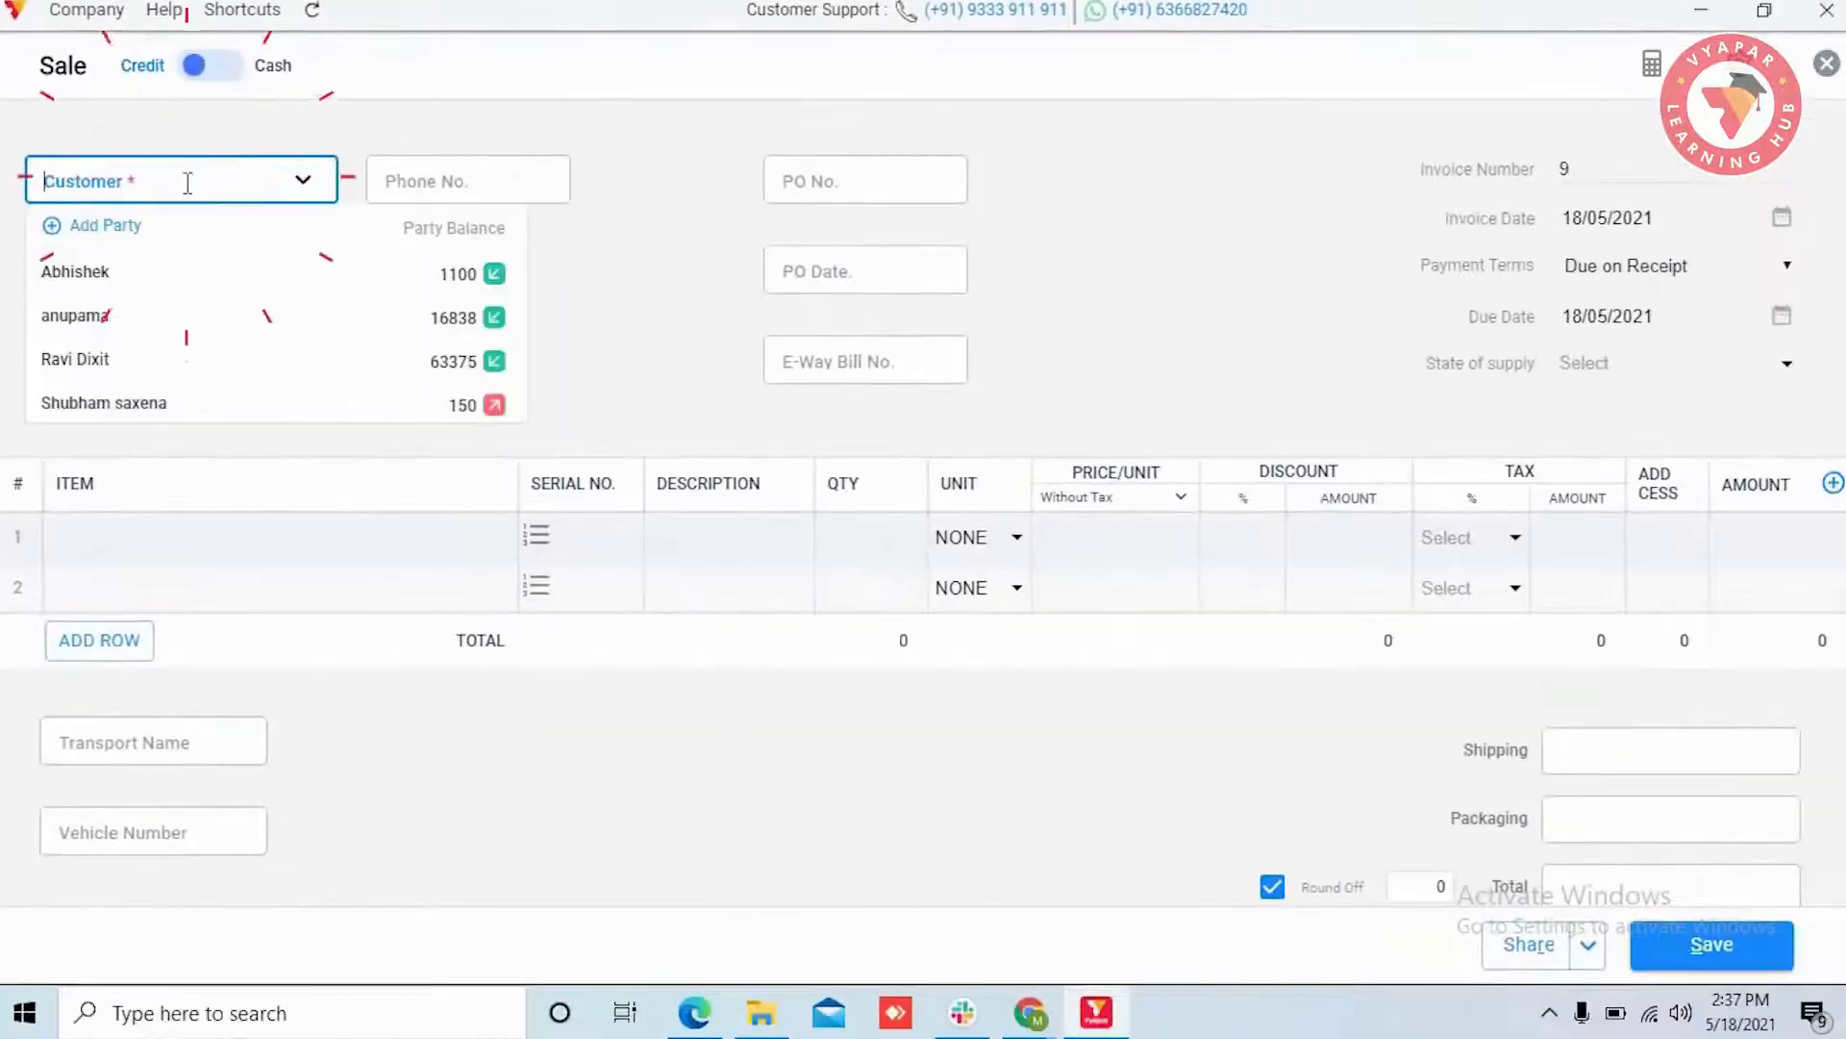
click(73, 357)
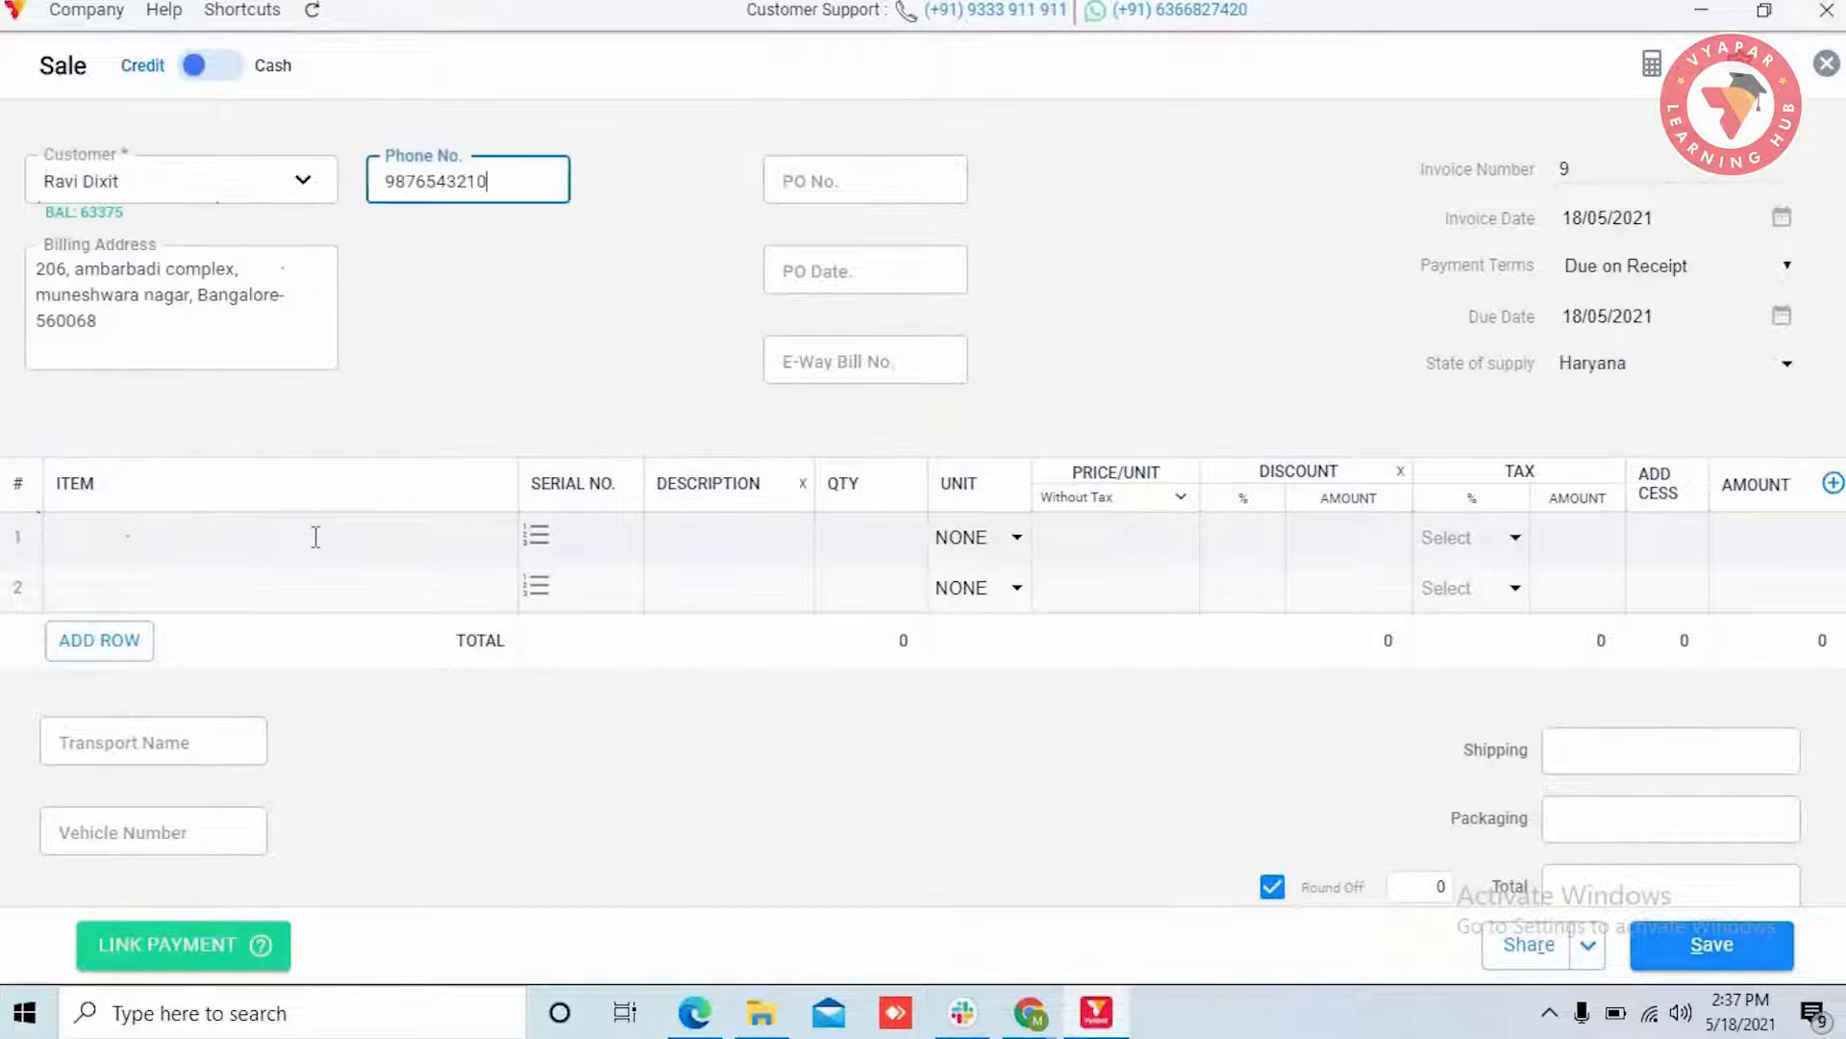
click(279, 537)
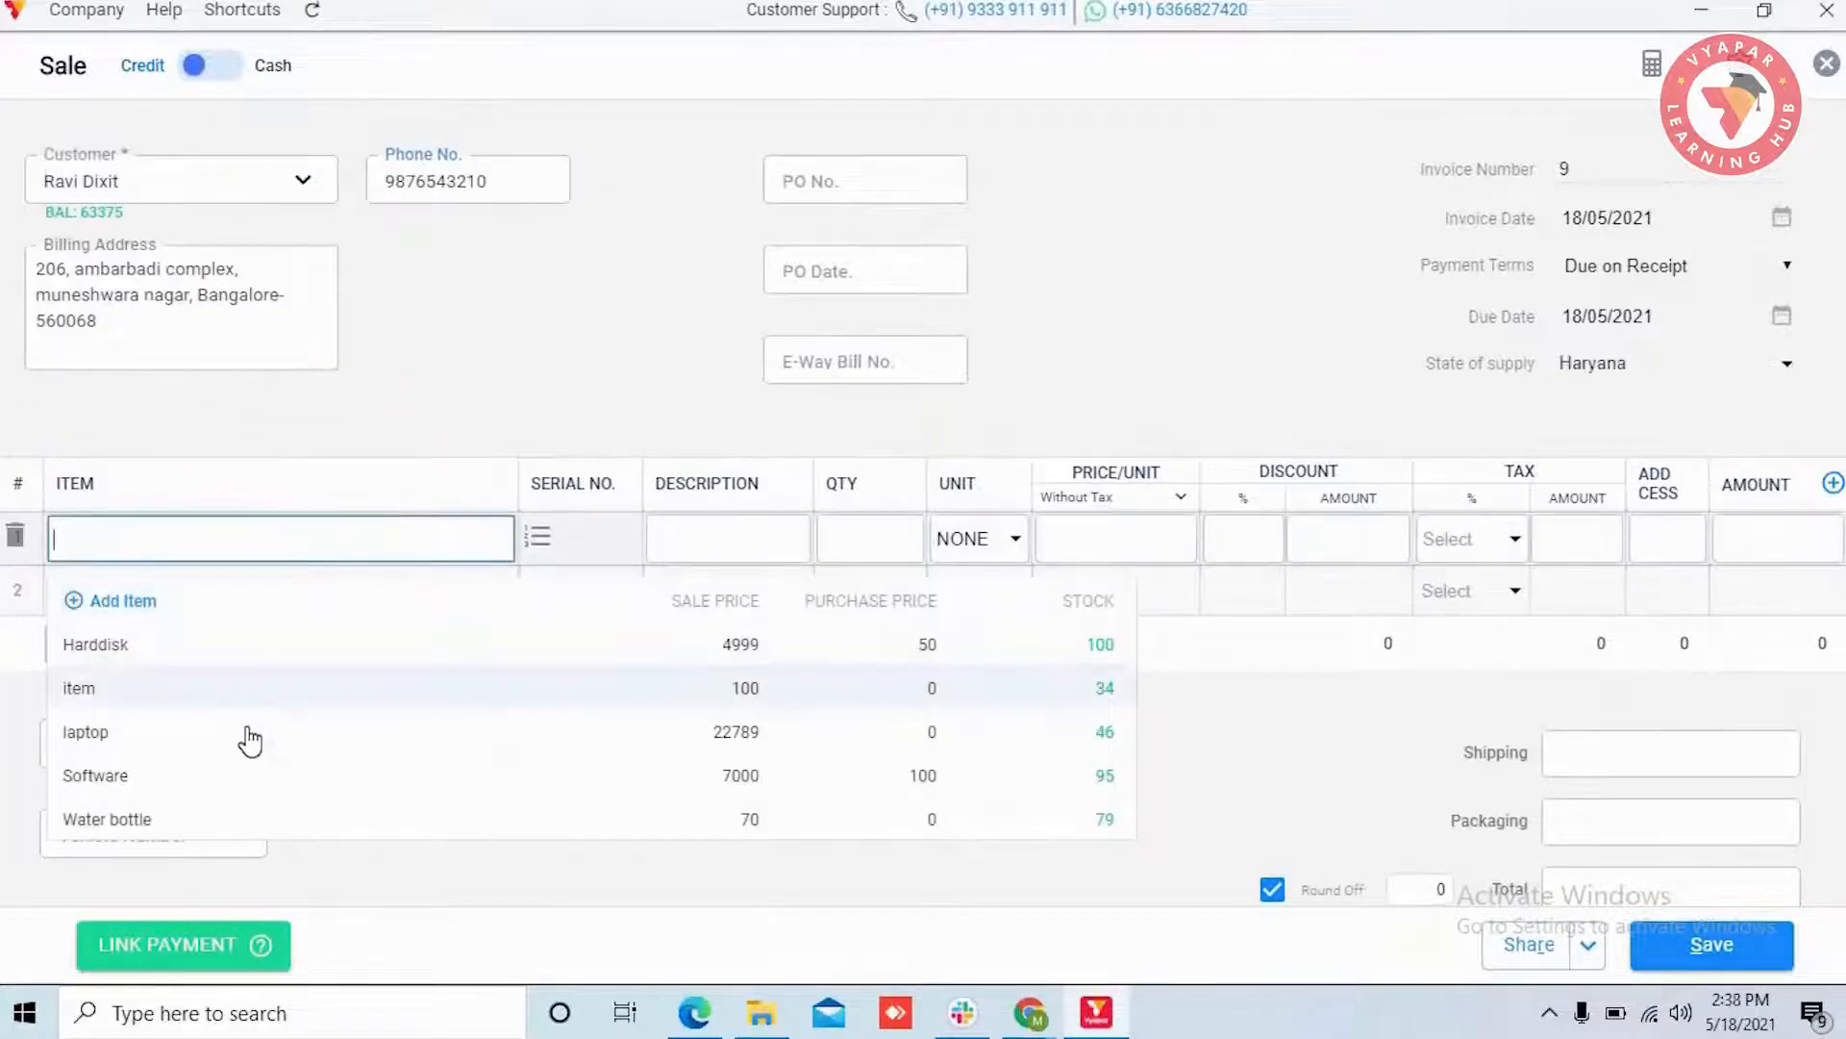
click(84, 730)
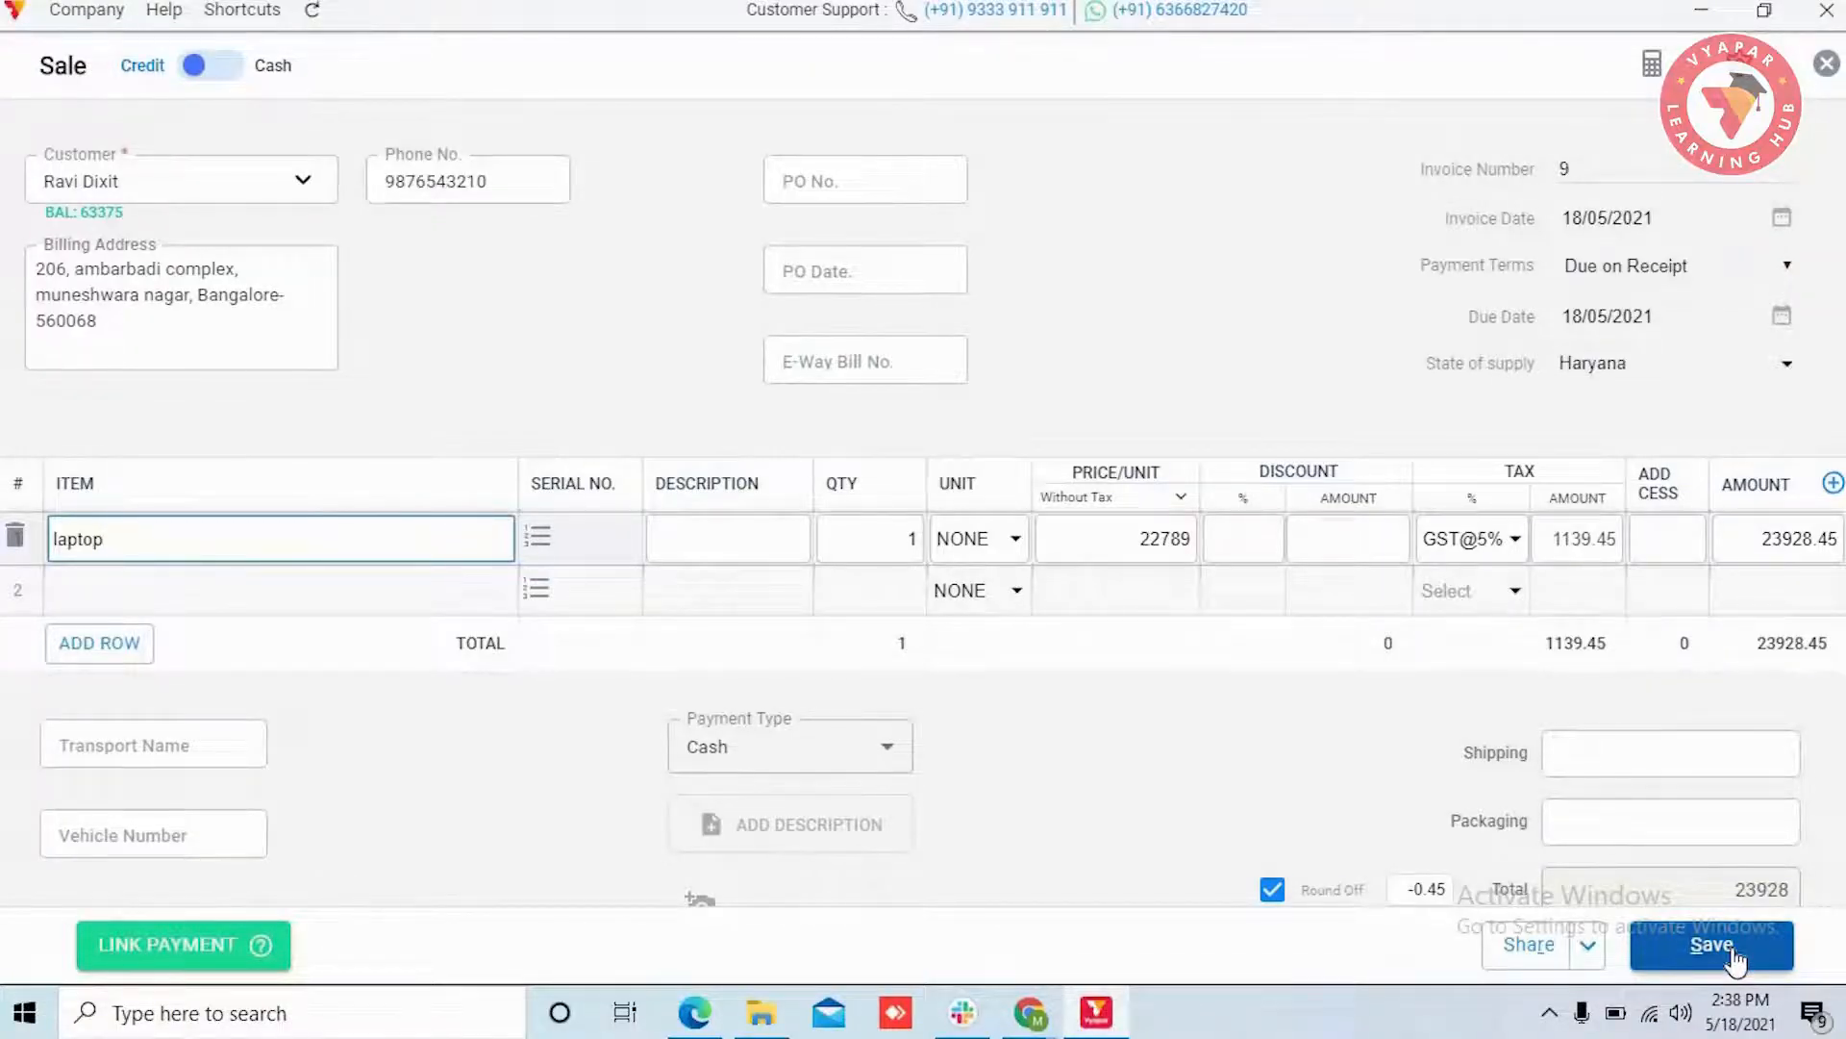
click(1708, 948)
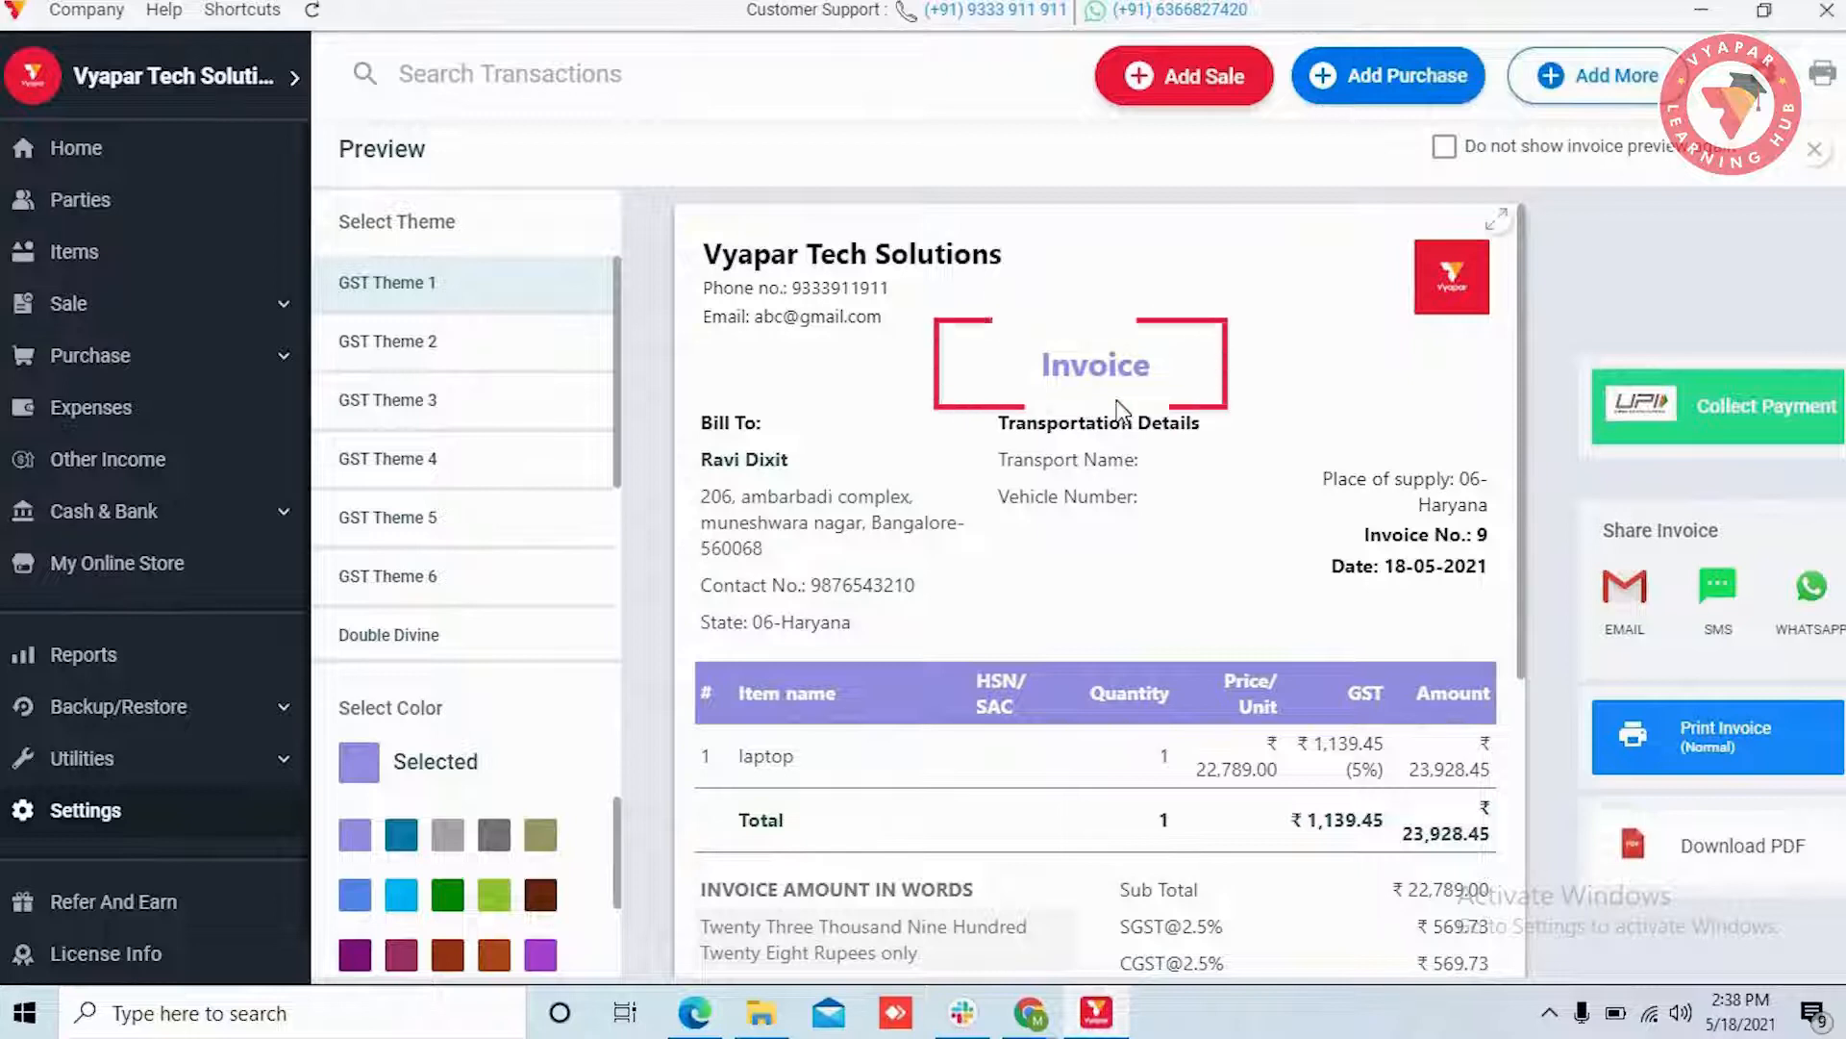
click(1718, 589)
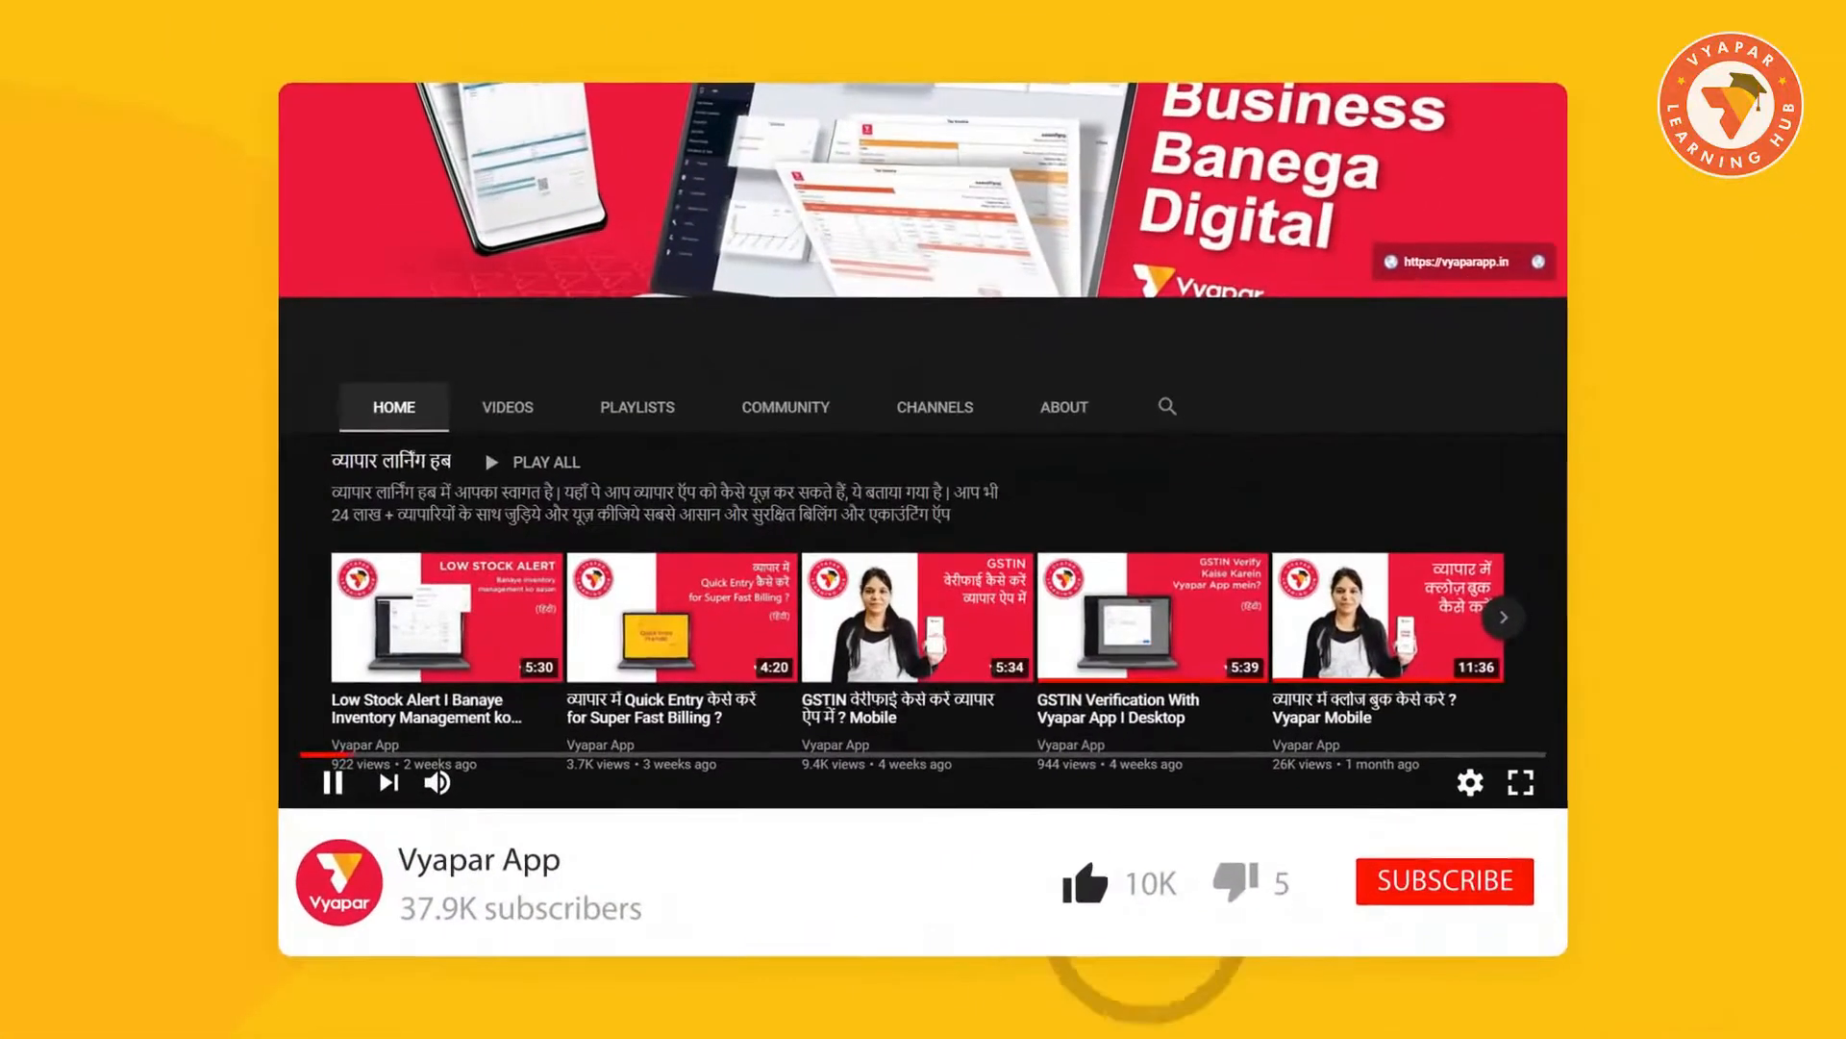
Subscribe to the Vyapar App channel with notifications on
click(1446, 880)
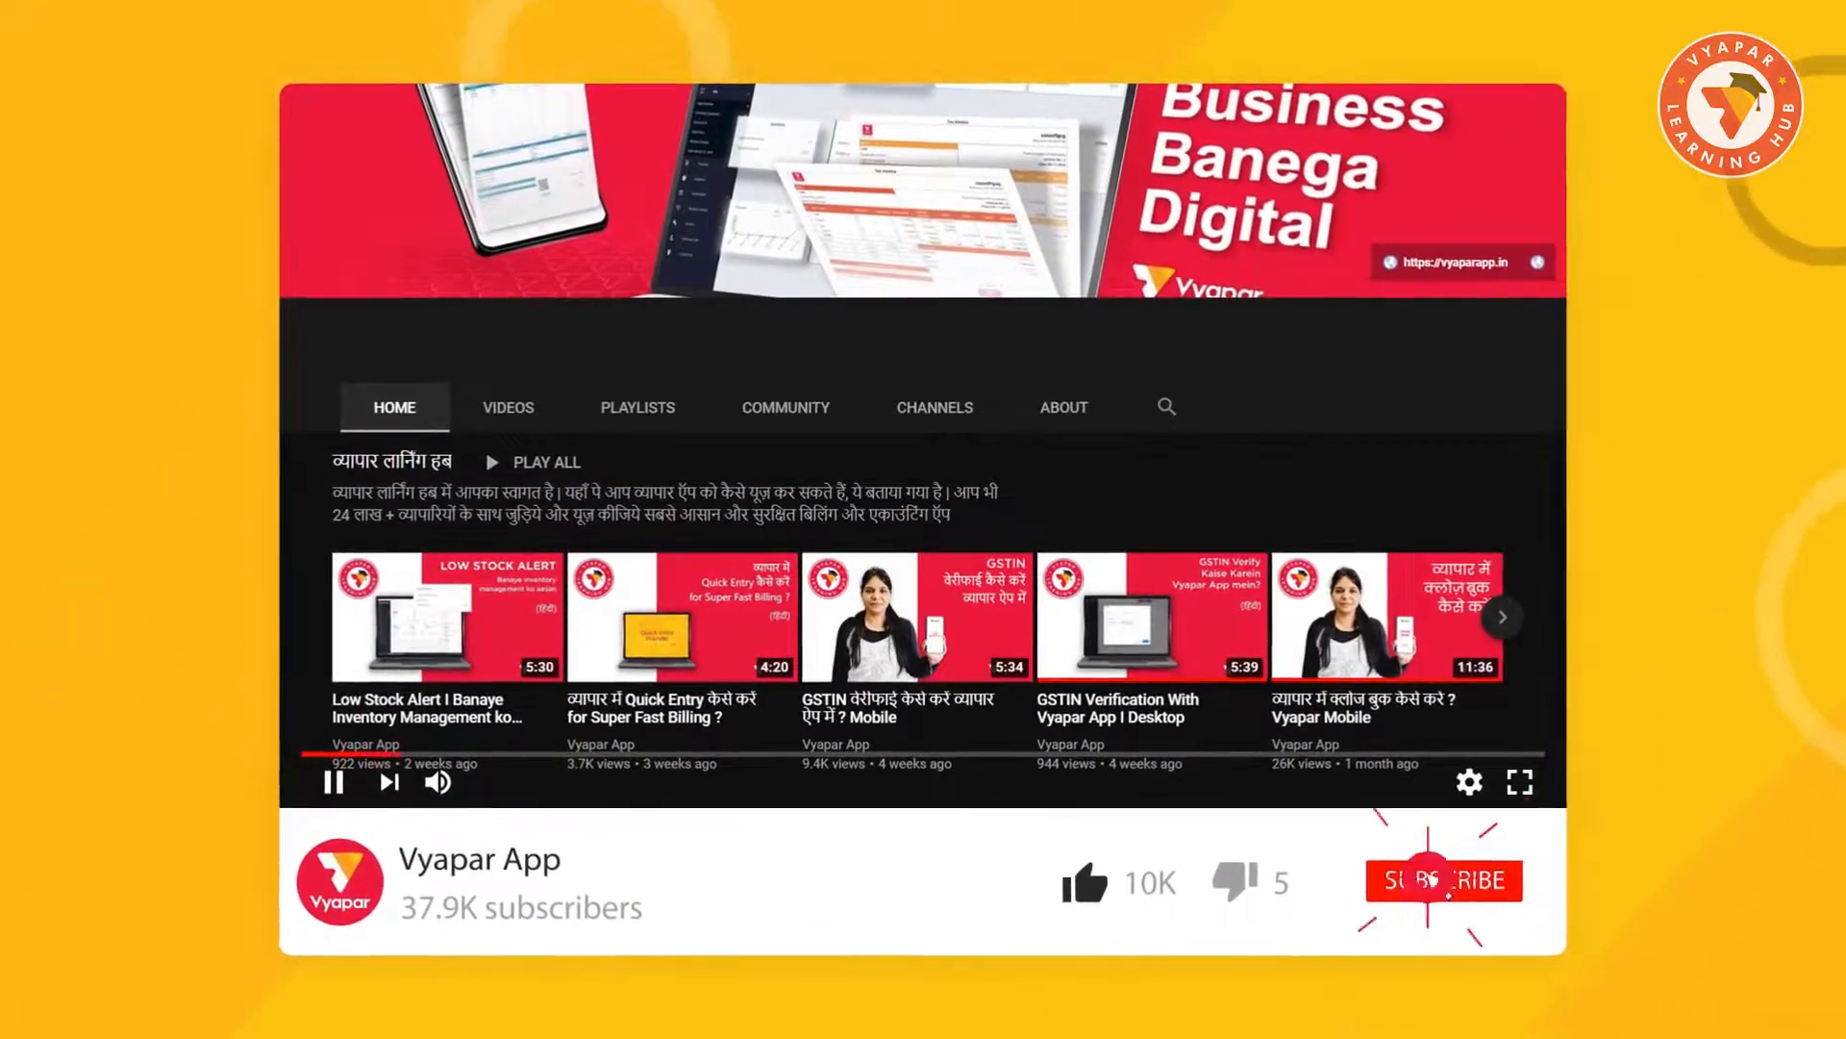
click(1444, 881)
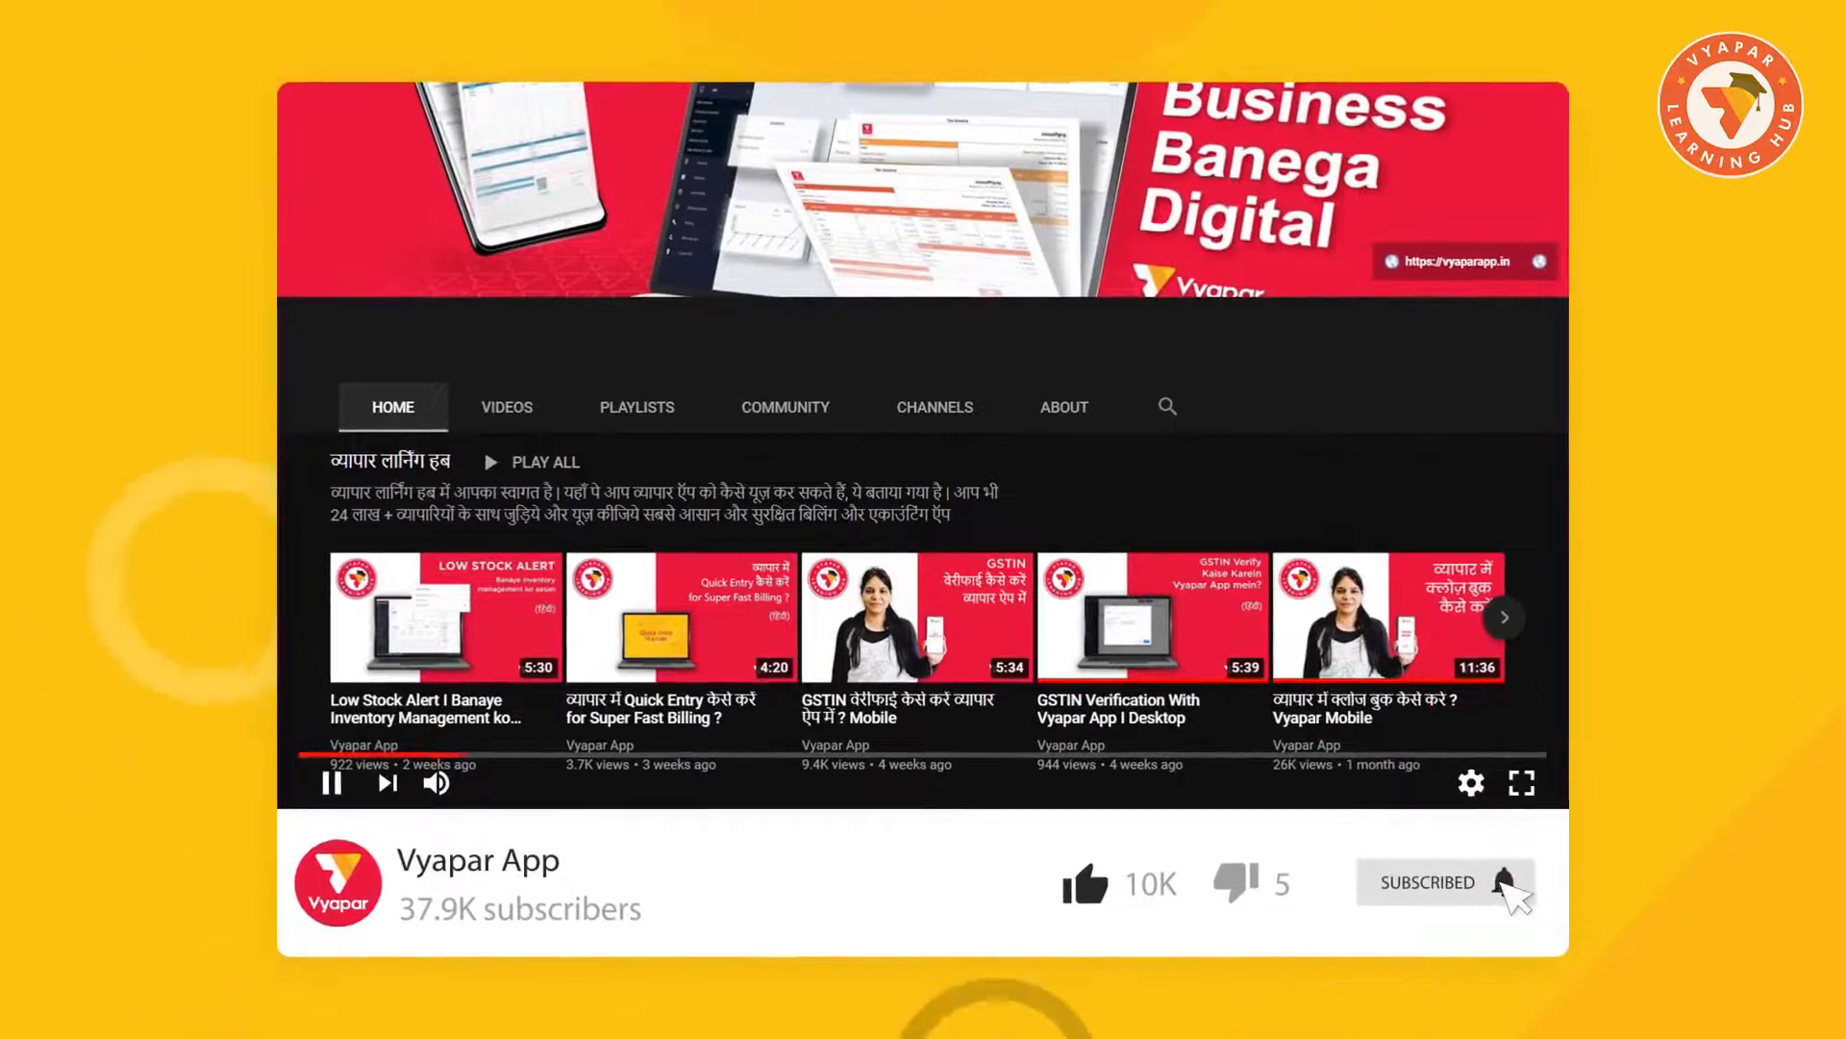